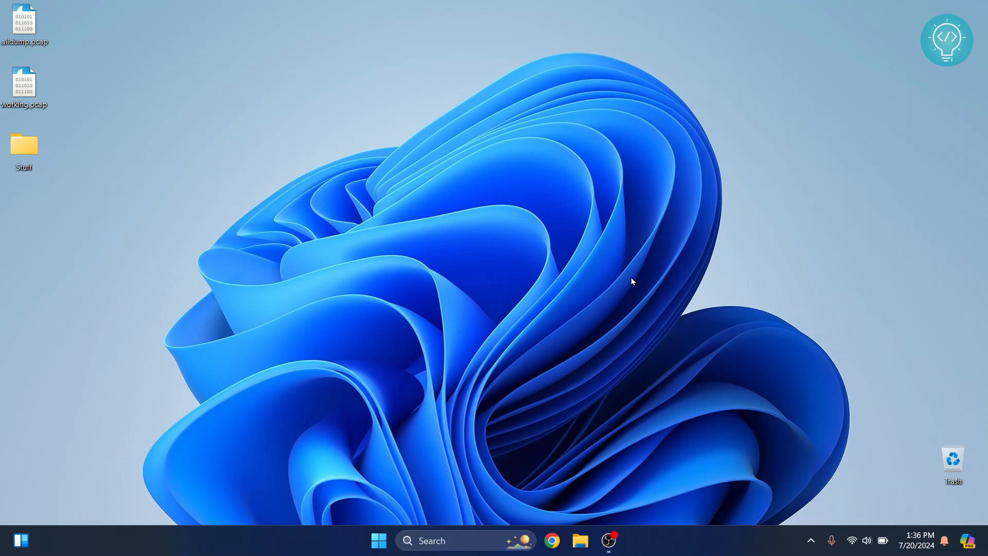
- Search the web for 'download node' in Edge and open the Node.js download result
click(378, 540)
text(downl)
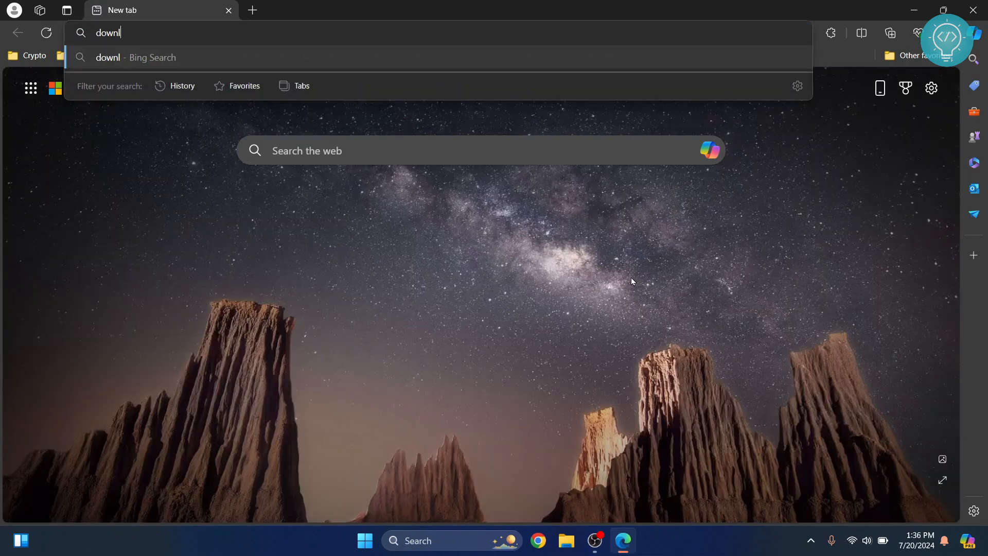
key(Return)
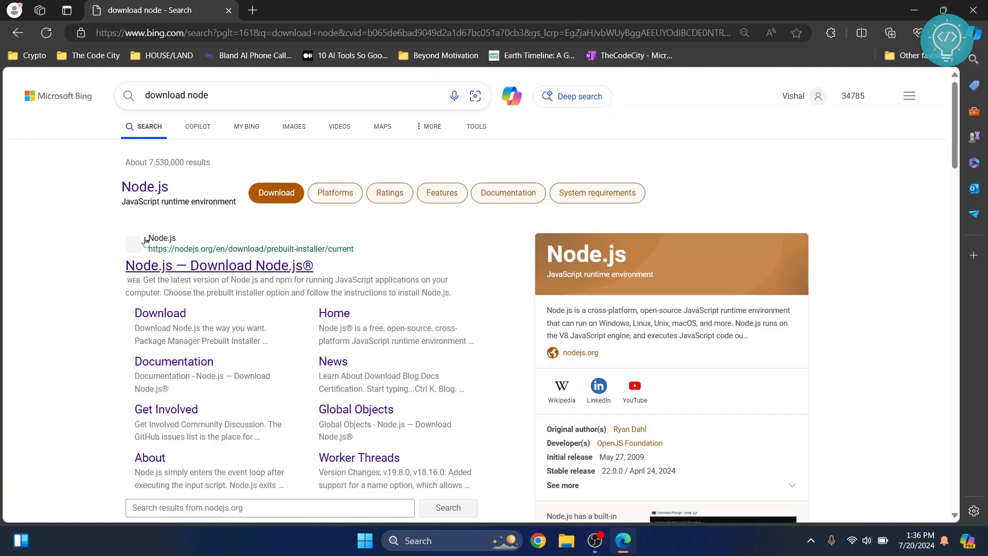
click(218, 265)
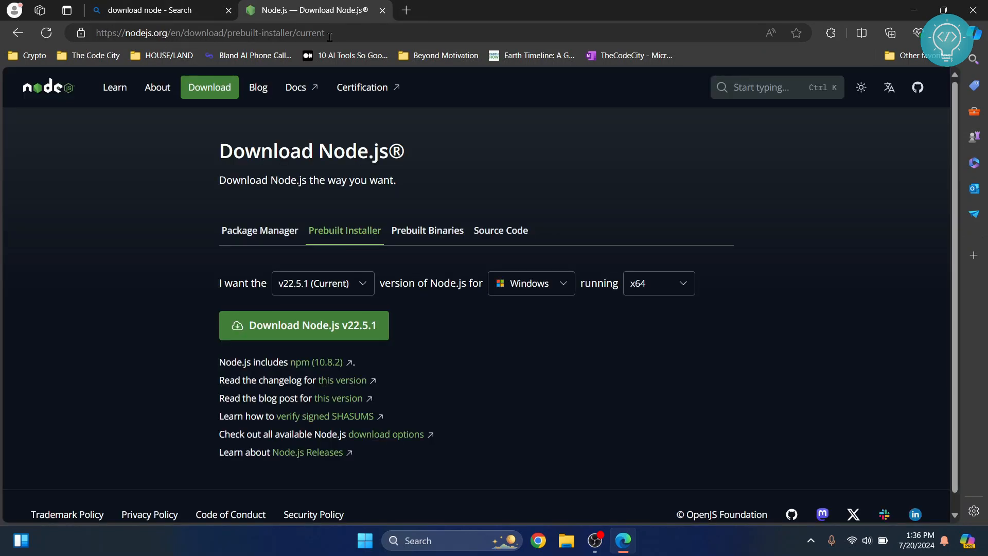
mouse_move(228, 11)
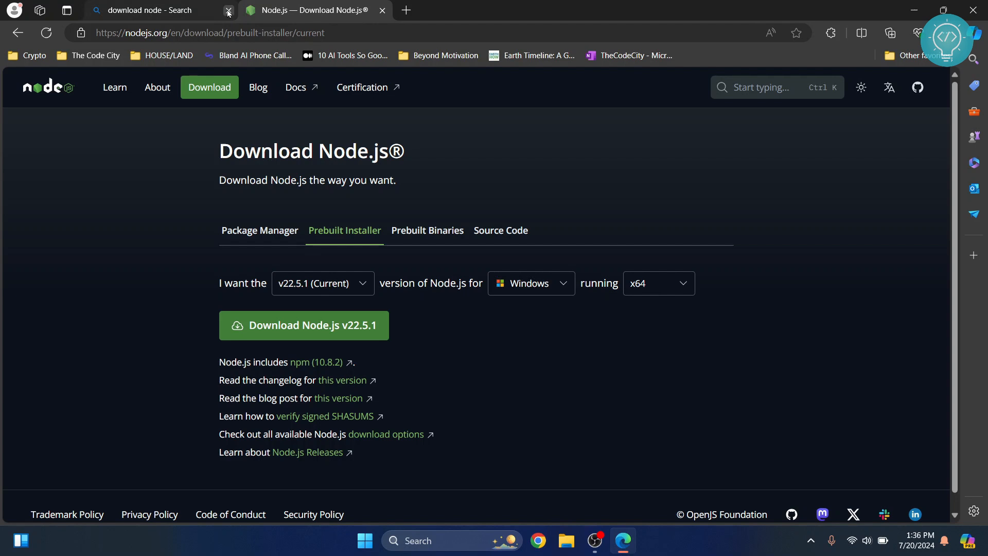
- Choose v20.15.1 (LTS) and download its Windows x64 installer node-v20.15.1-x64.msi
click(227, 11)
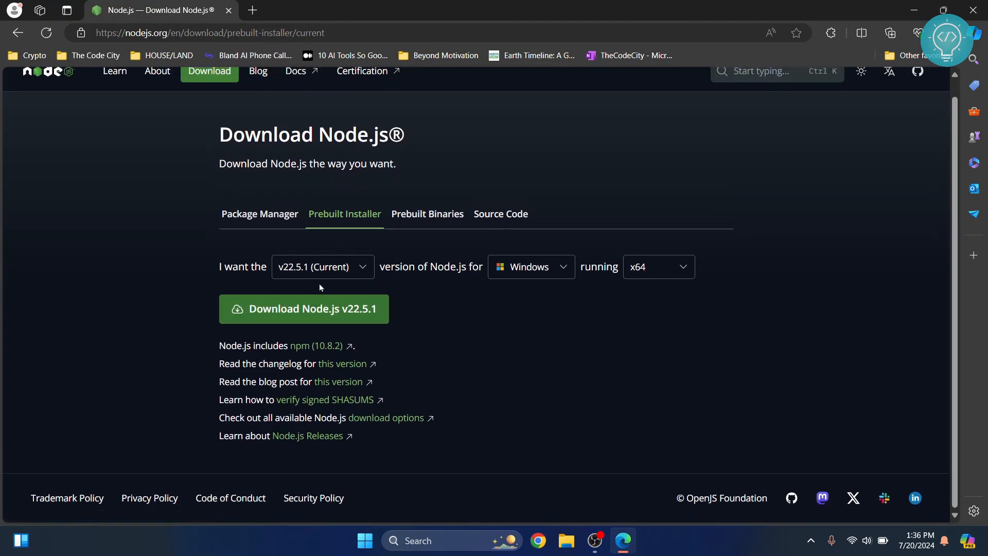
mouse_move(363, 266)
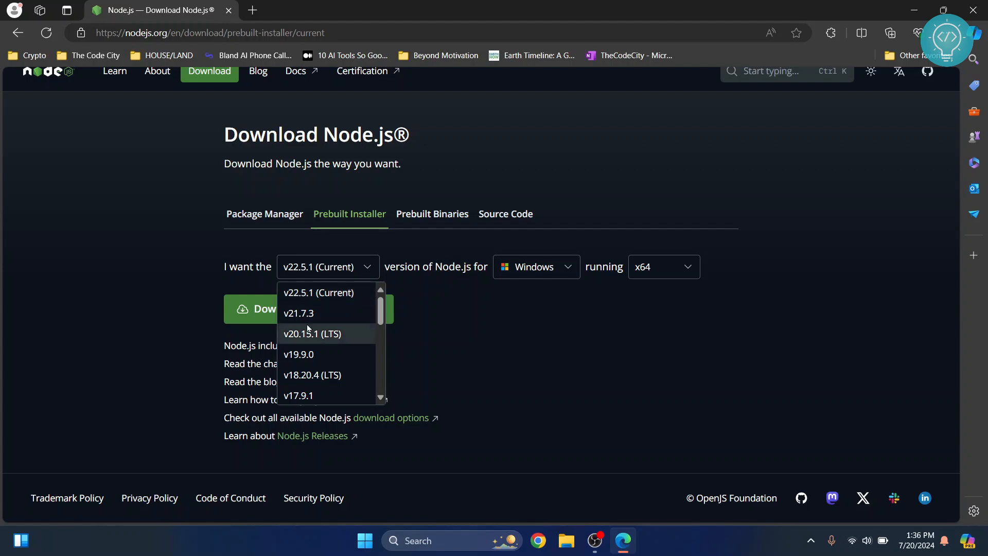
mouse_move(290, 339)
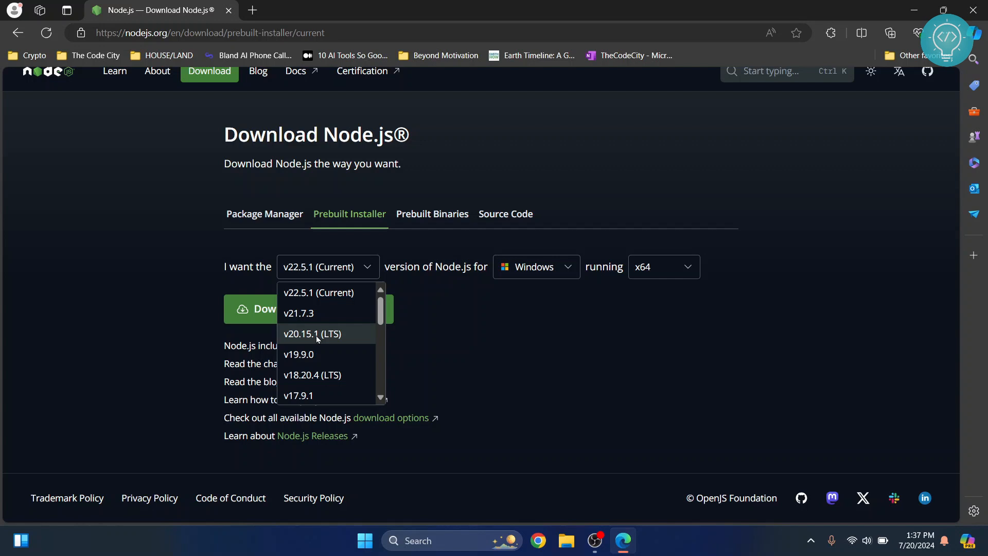
click(311, 333)
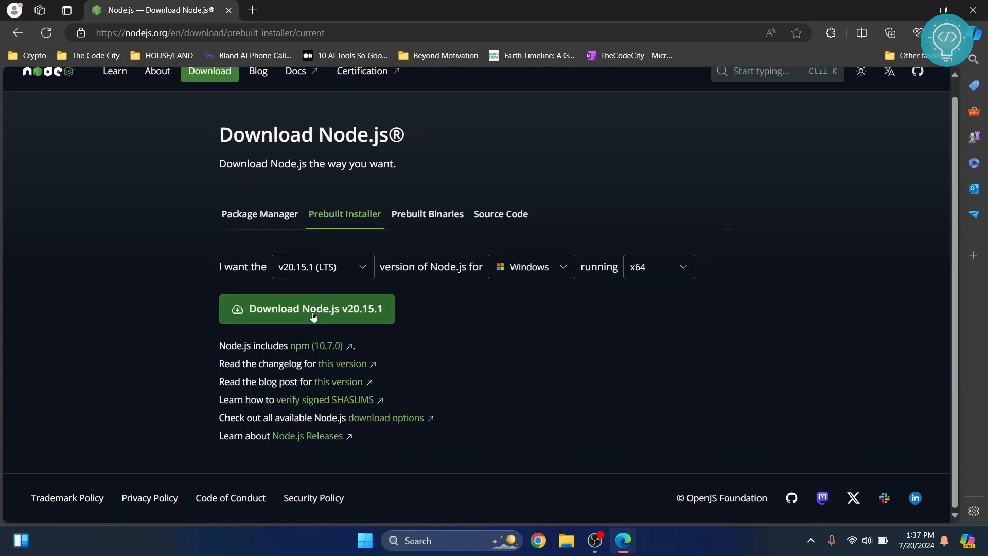
click(306, 308)
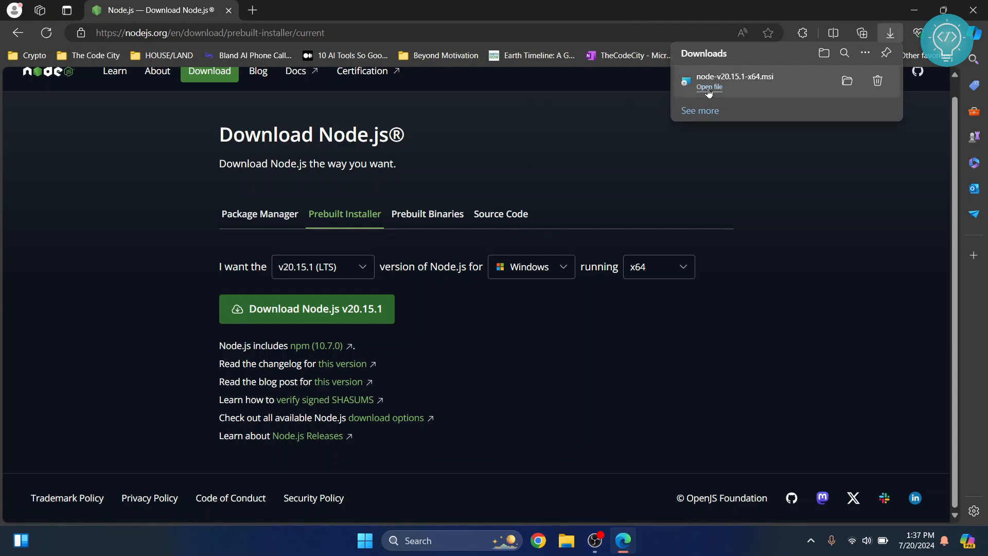
- Run the Node.js installer, accept the license and keep the default install folder
click(709, 86)
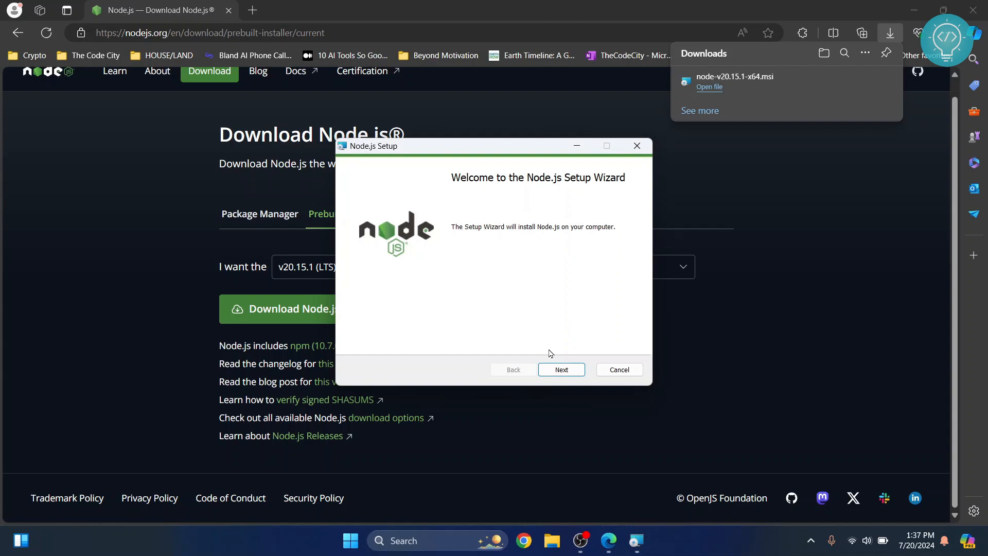
click(559, 370)
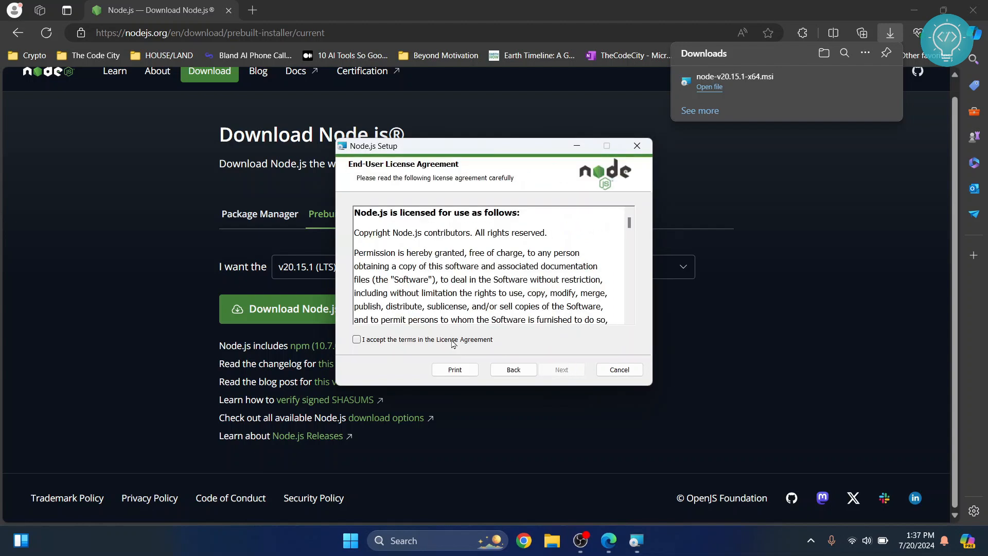
click(356, 338)
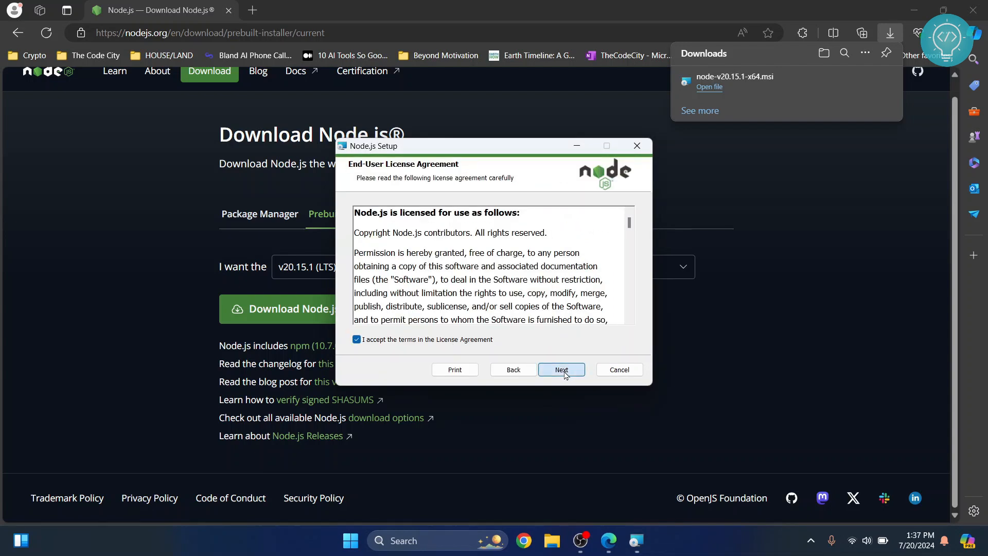
click(559, 369)
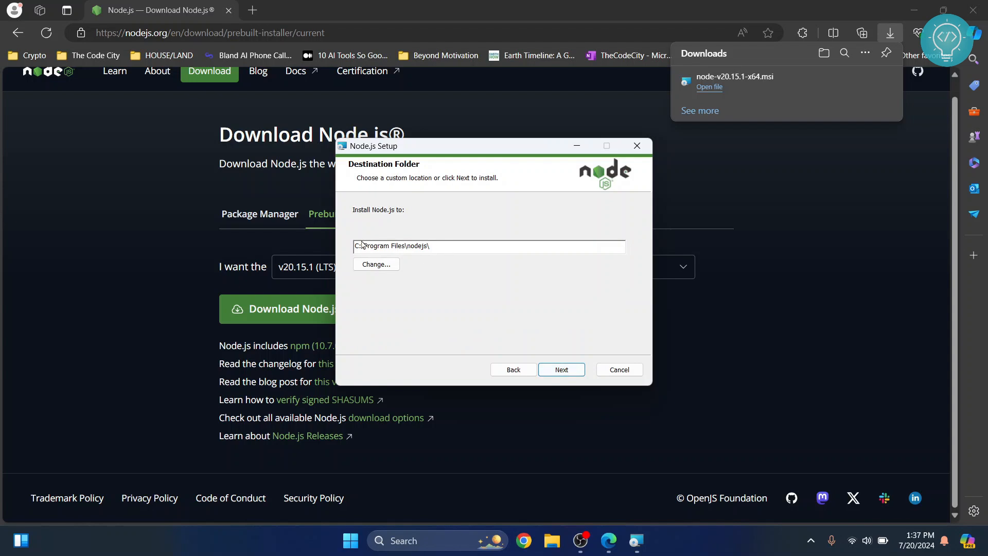
click(560, 369)
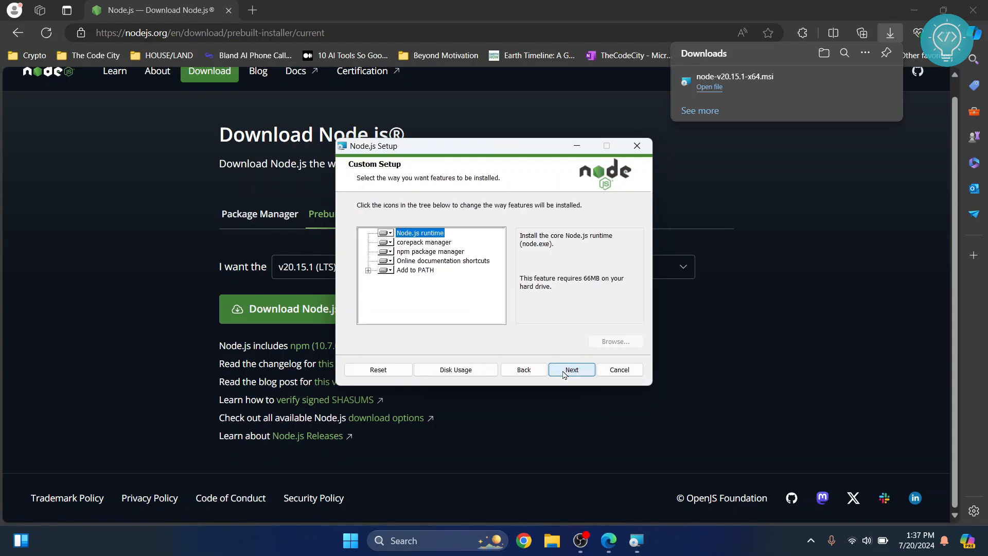
- Keep the default features, skip native module tools, install Node.js and finish the wizard
click(571, 370)
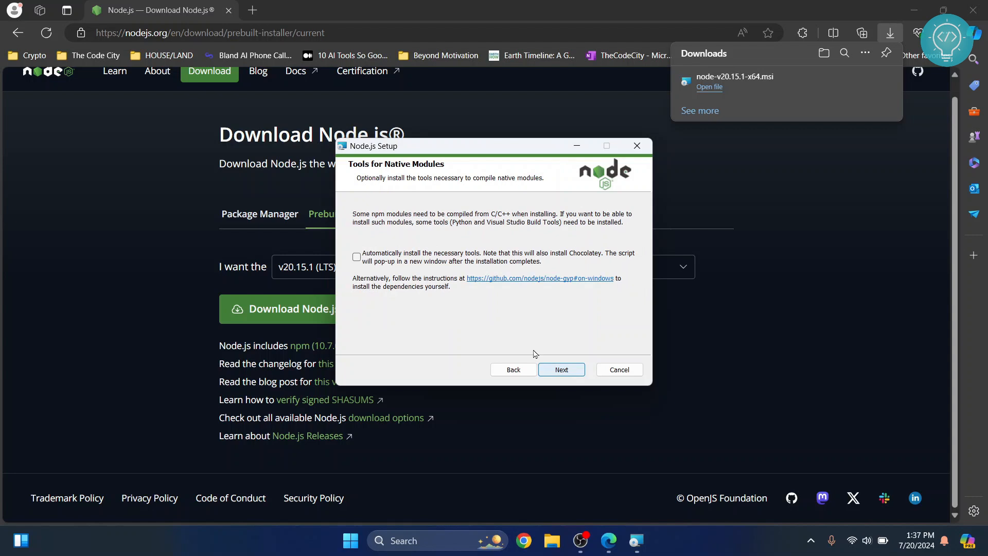
click(560, 370)
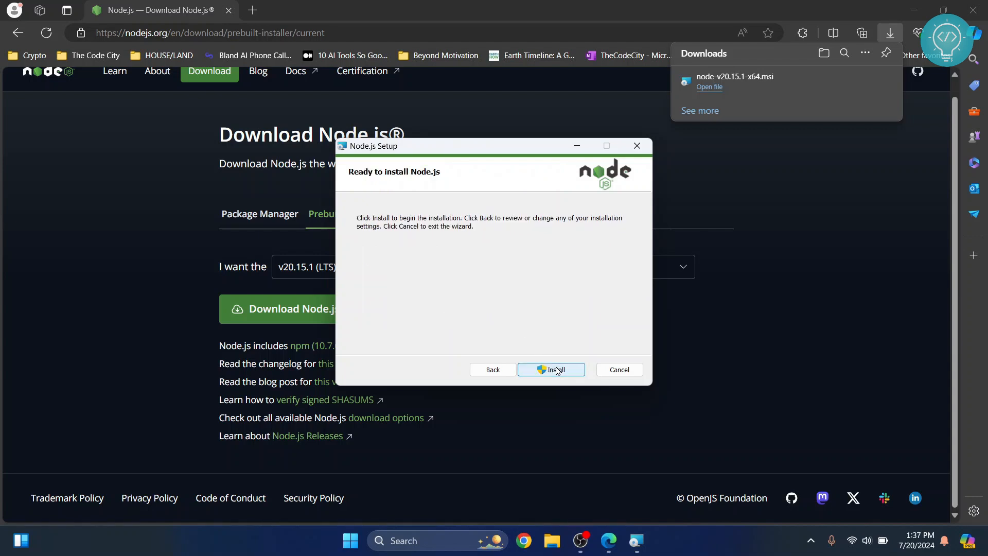
mouse_move(561, 413)
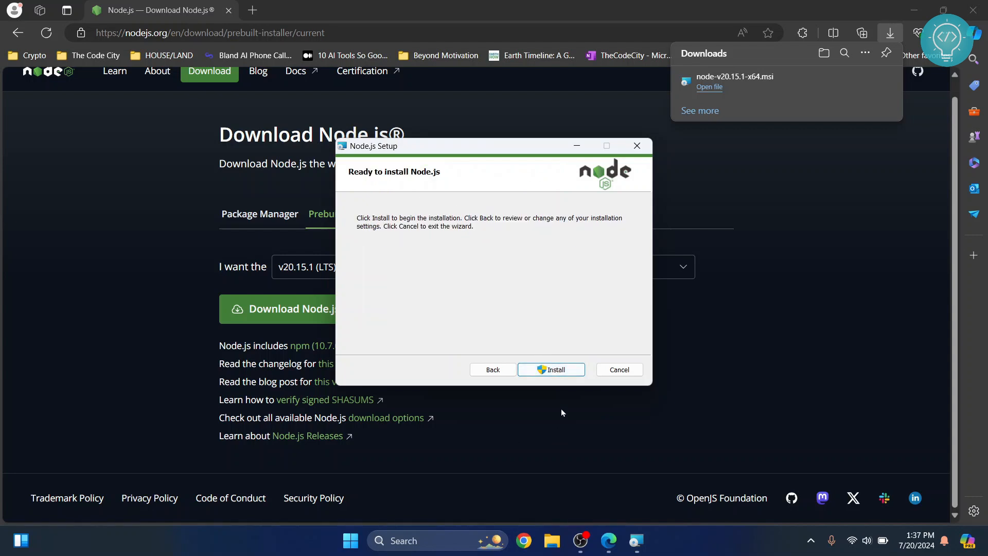
click(550, 370)
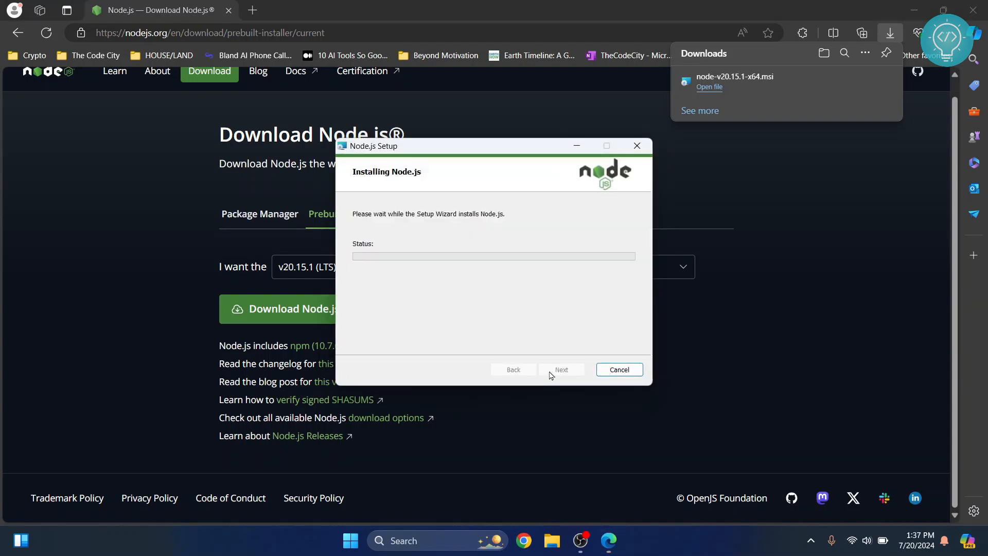
mouse_move(464, 289)
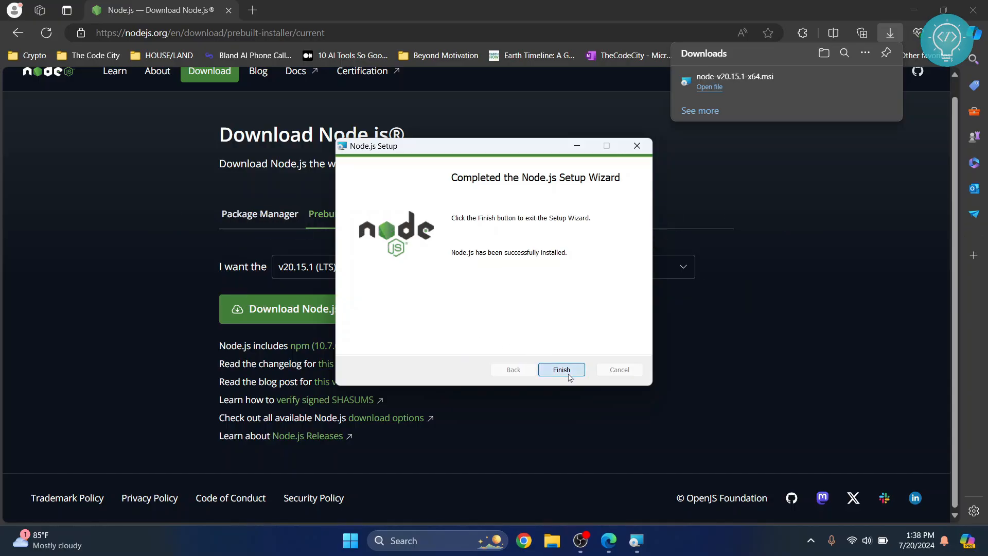
click(560, 370)
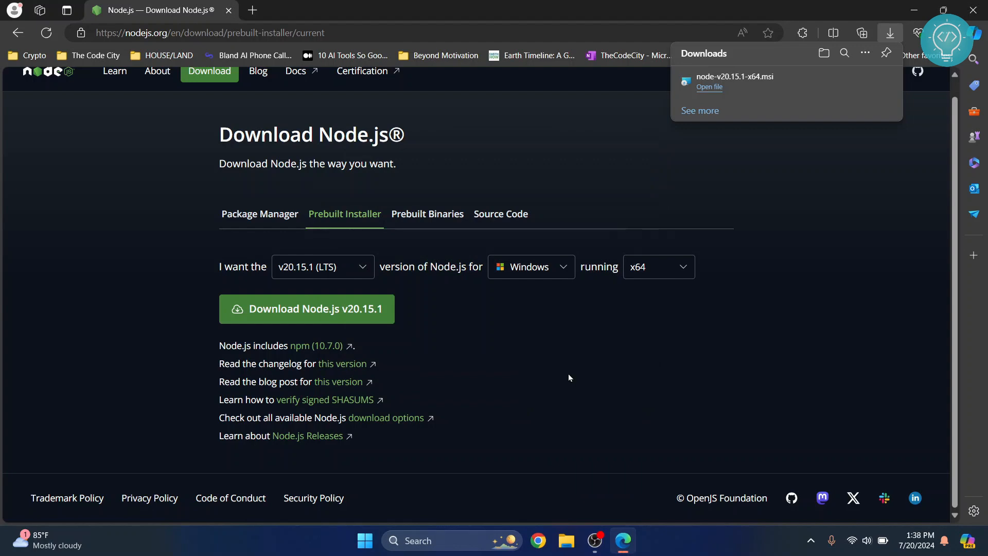
- Confirm in Command Prompt that node --version reports v20.15.1 and npm --version 10.7.0
text(cmd)
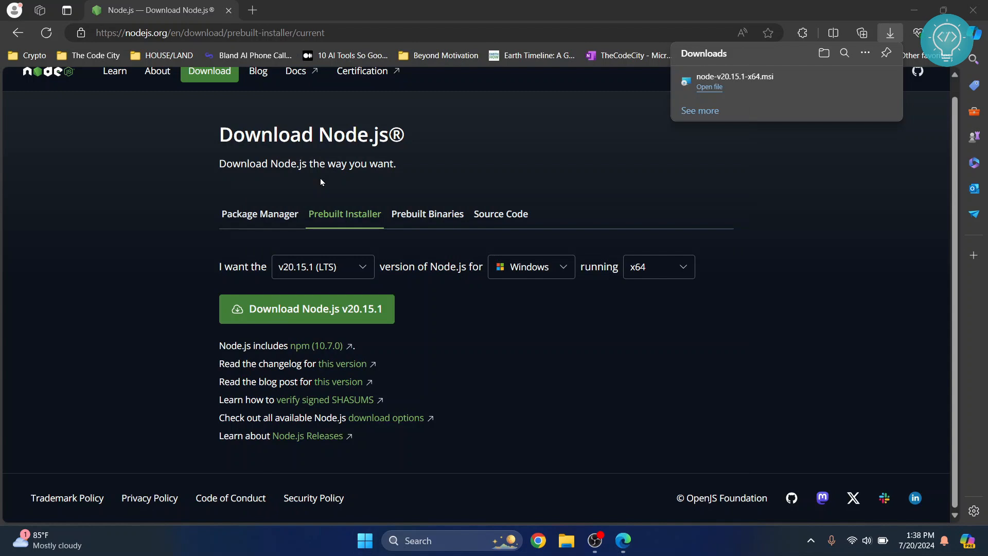
click(636, 541)
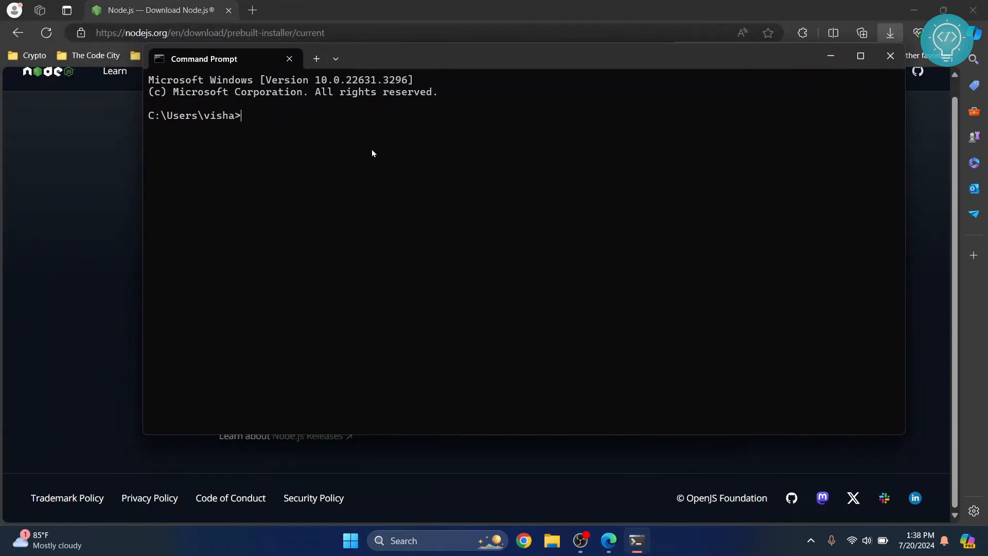
text(node --)
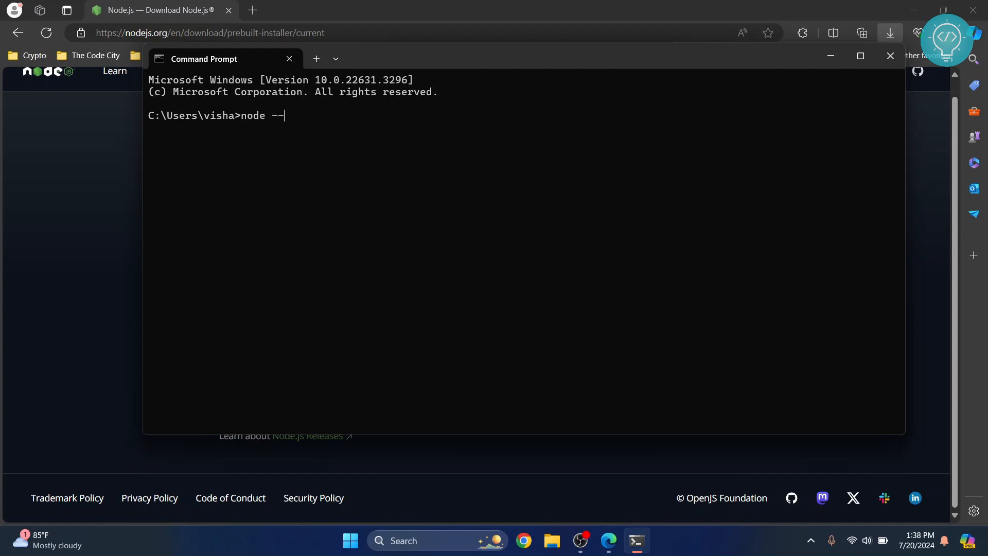
text(version)
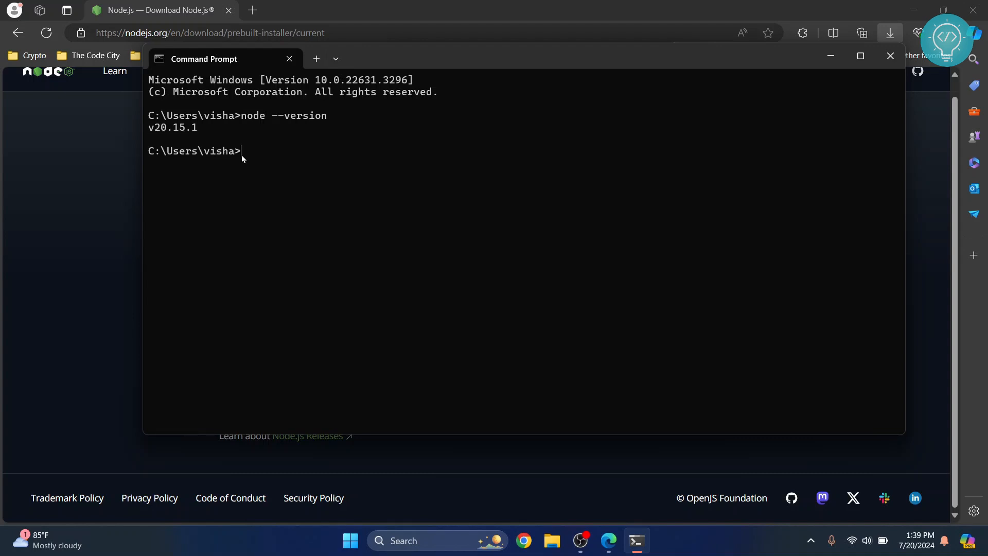
text(npm --version)
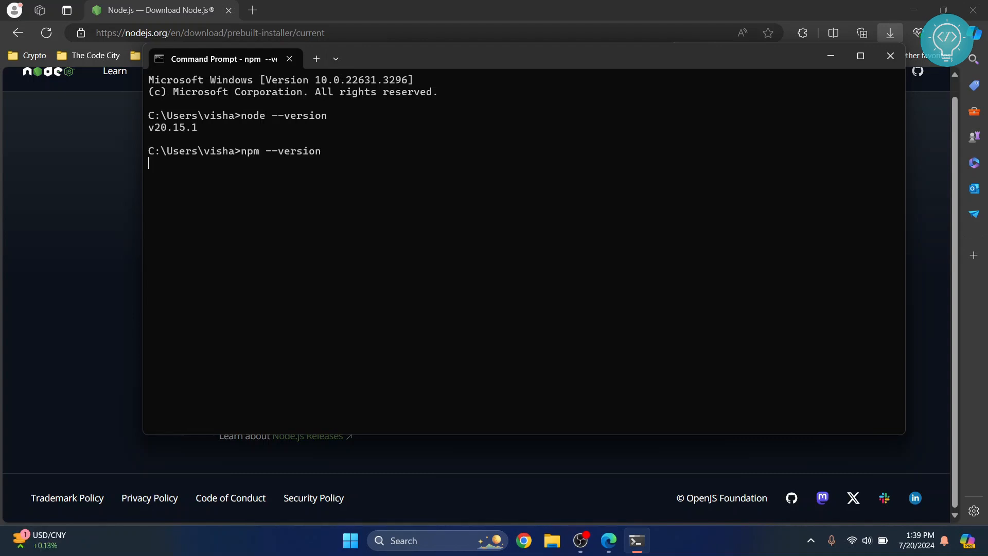
key(Return)
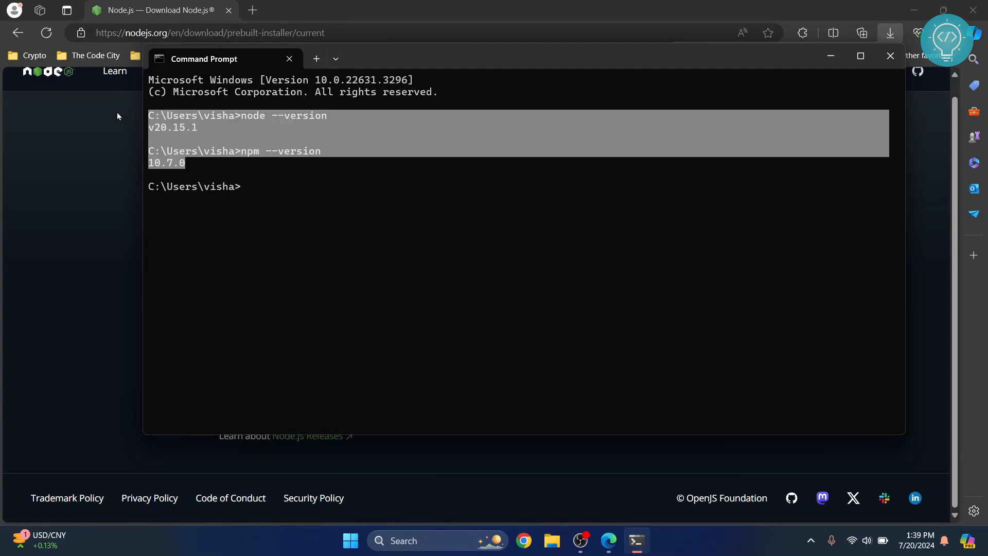
mouse_move(247, 139)
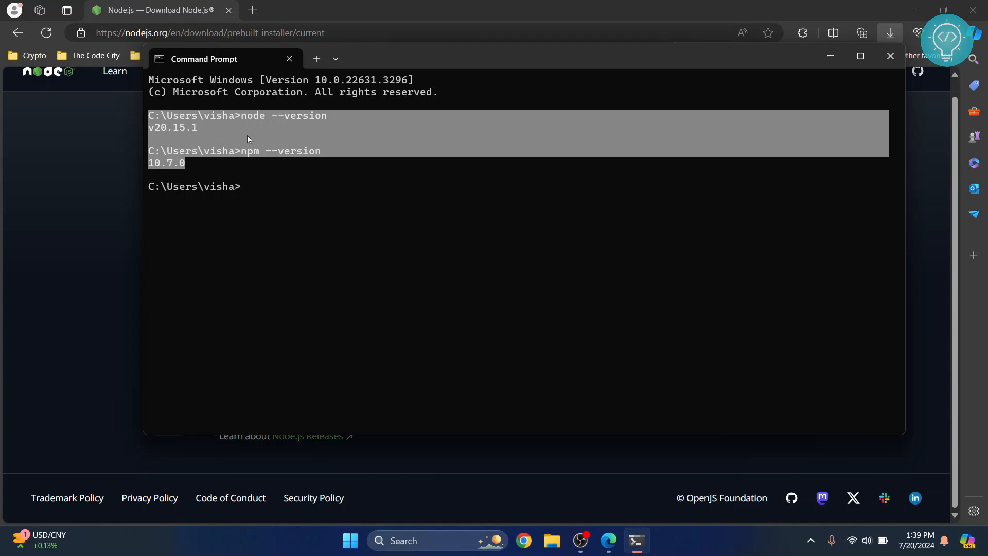
- Search the Start menu for 'visual' to find Visual Studio Code
click(350, 540)
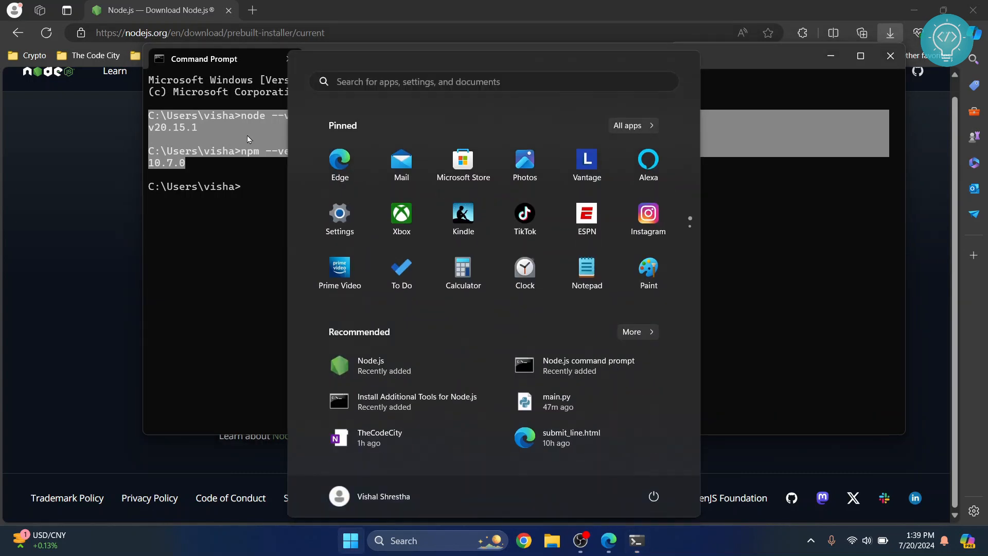
text(visual)
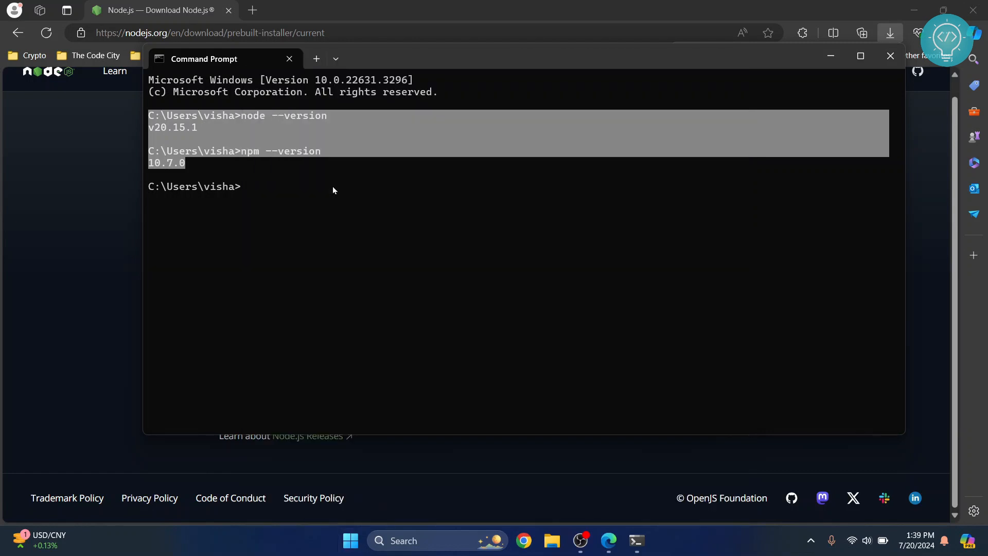
- Launch Visual Studio Code from the Start search results, showing its Welcome page
click(650, 540)
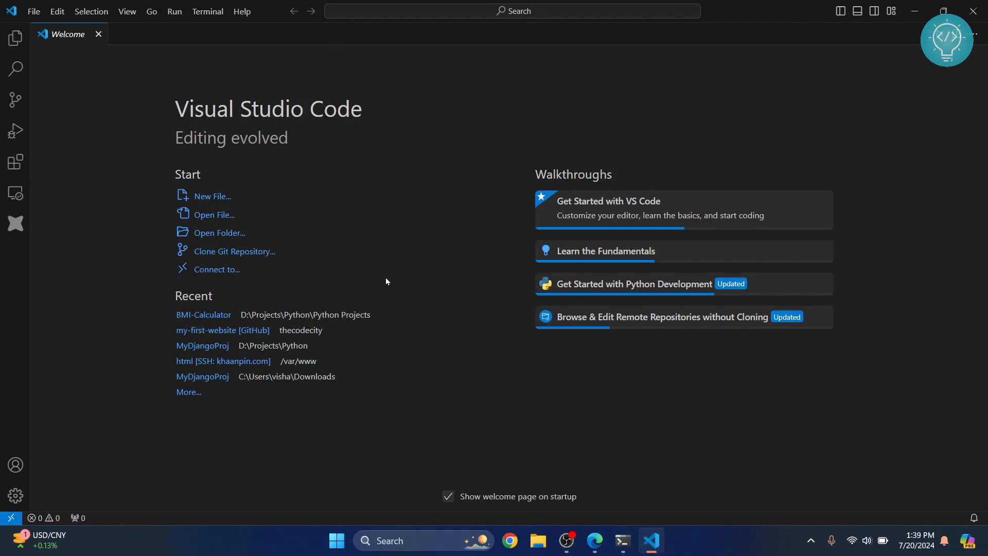
mouse_move(240, 142)
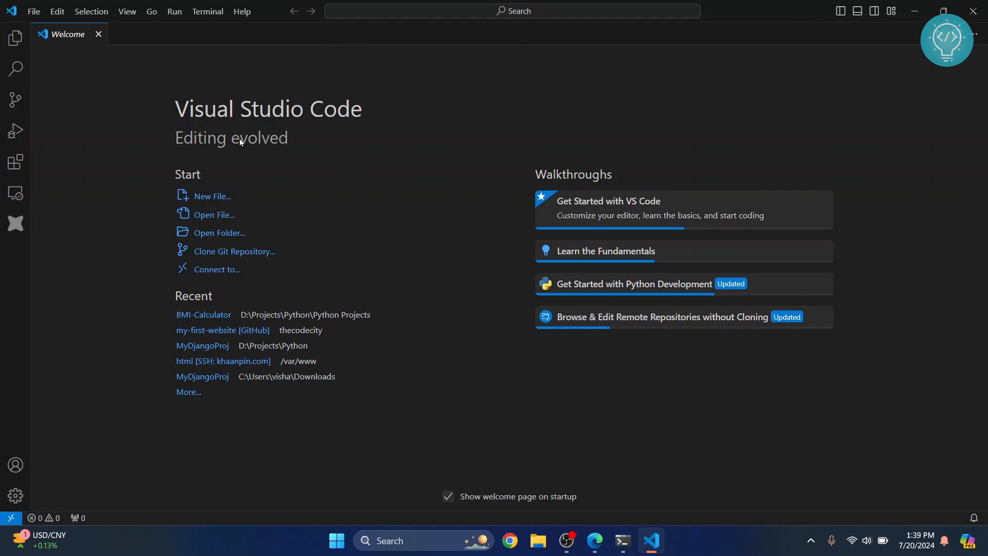
mouse_move(214, 236)
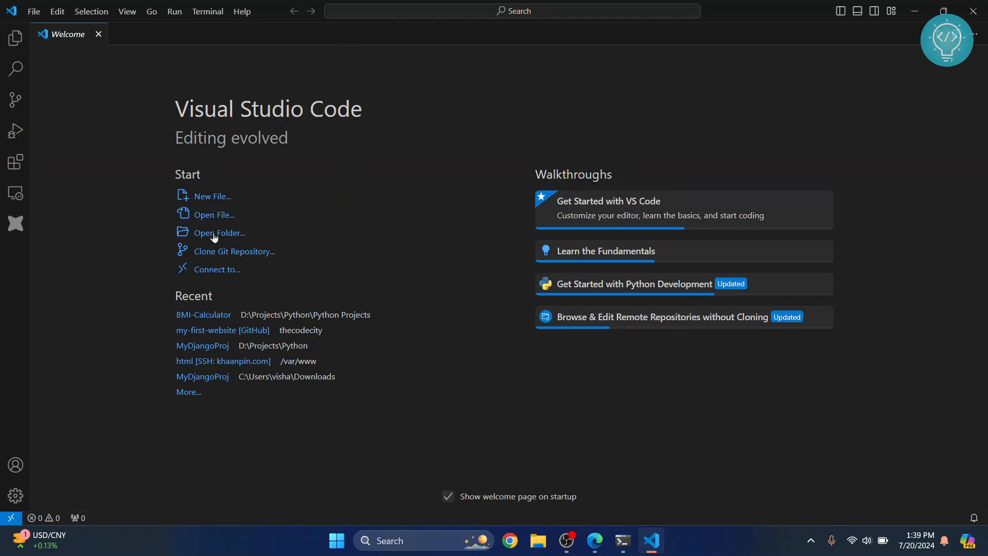
mouse_move(33, 12)
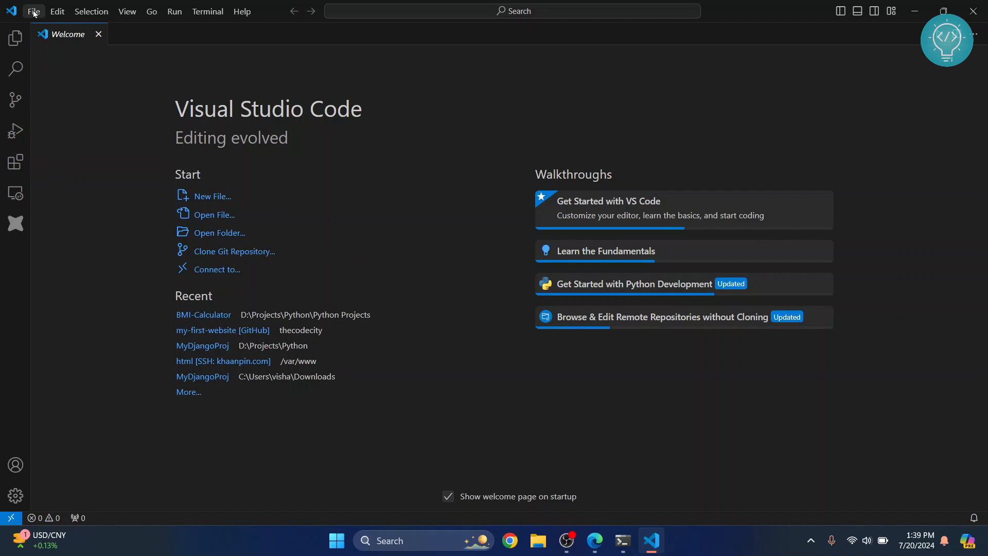
mouse_move(75, 104)
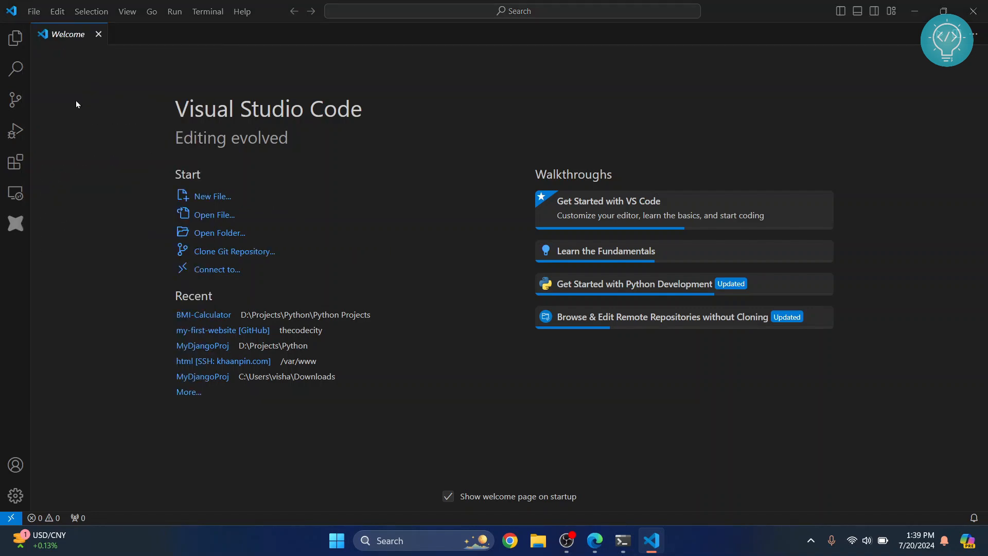
- Create a new folder React Projects on drive D and open it as the workspace
click(219, 233)
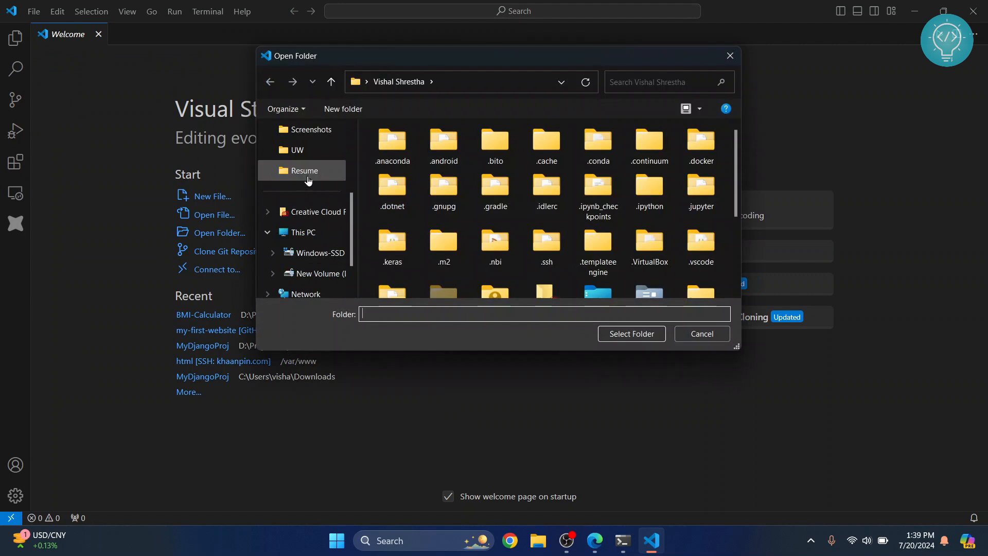
click(318, 274)
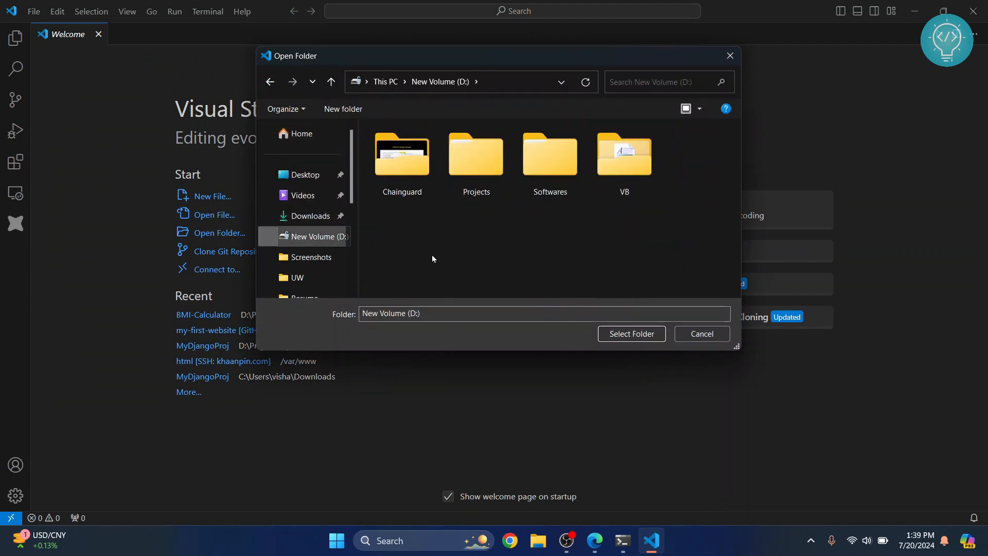
mouse_move(342, 109)
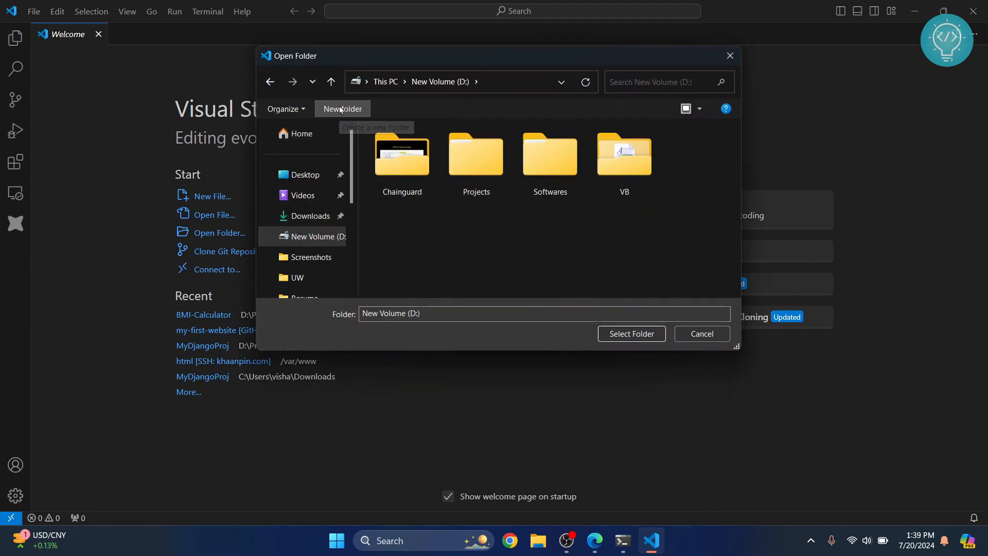
click(341, 109)
text(Reapt)
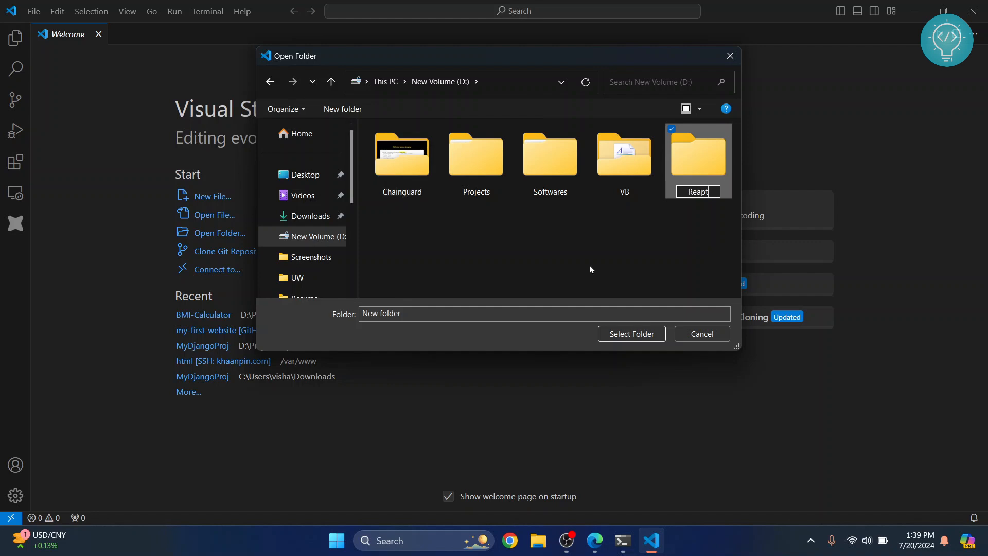
text(React Projects)
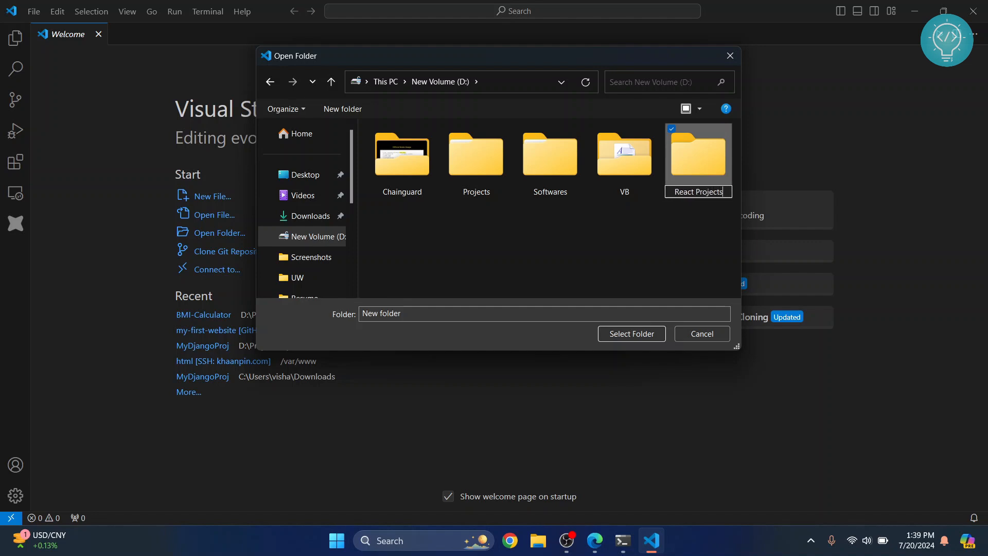
click(629, 333)
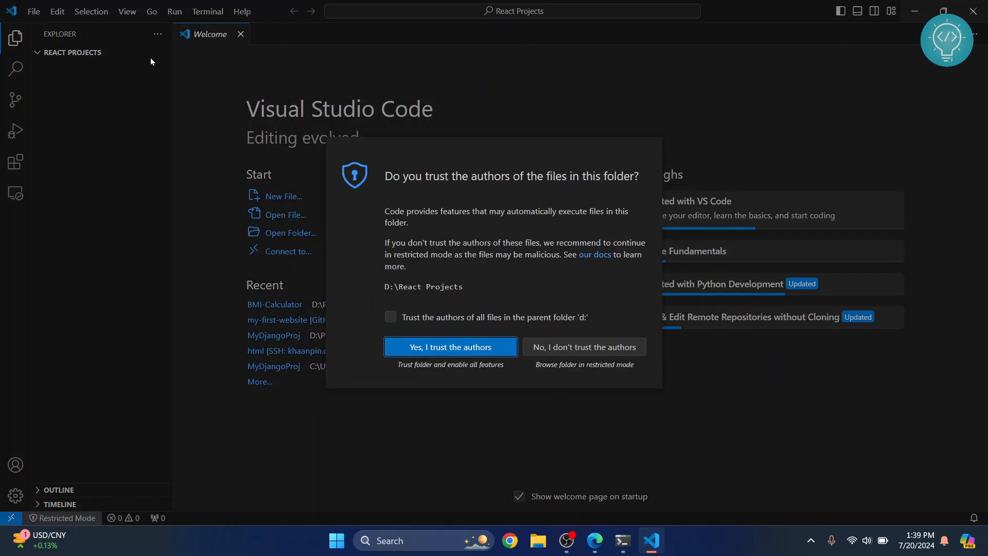
mouse_move(451, 347)
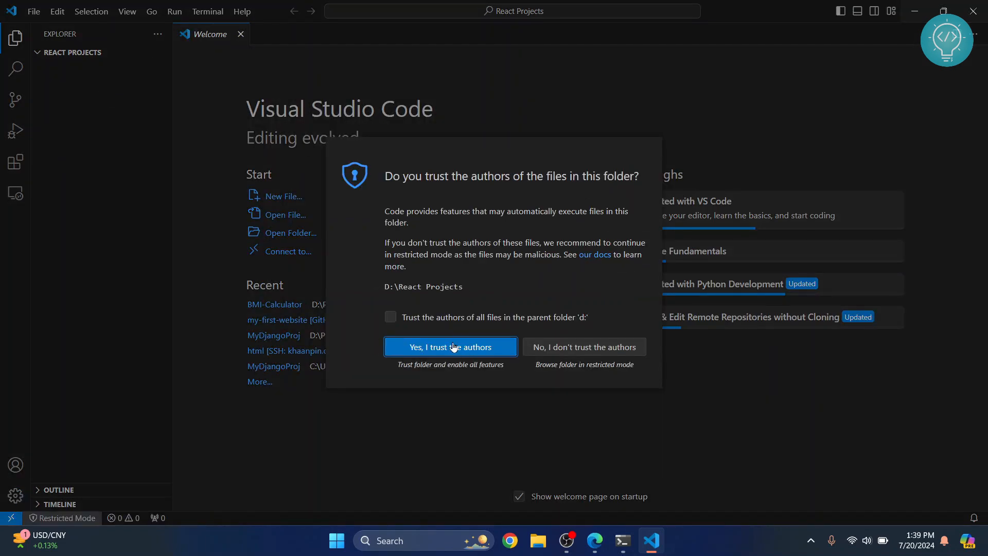
- Trust the React Projects folder and start a new integrated terminal at D:\React Projects
click(451, 347)
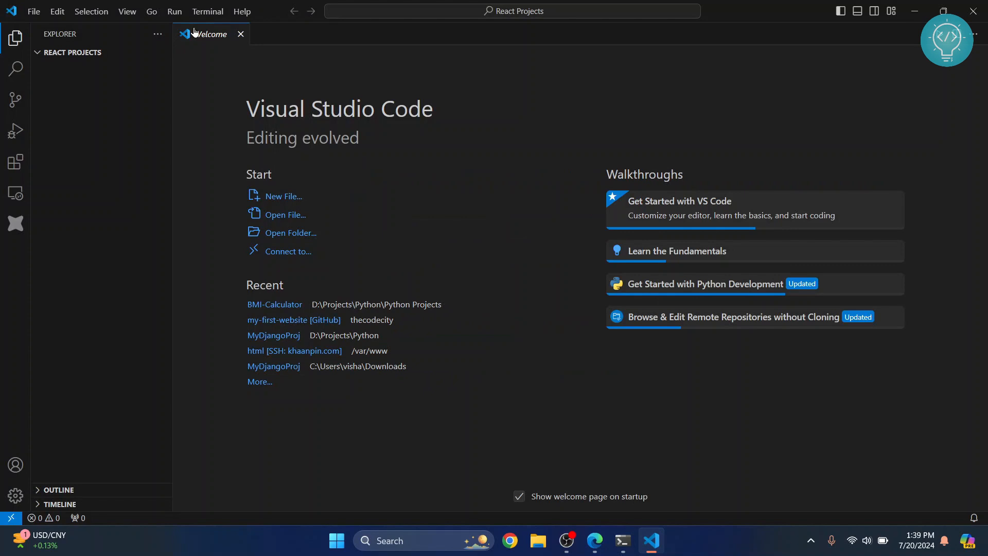
click(206, 11)
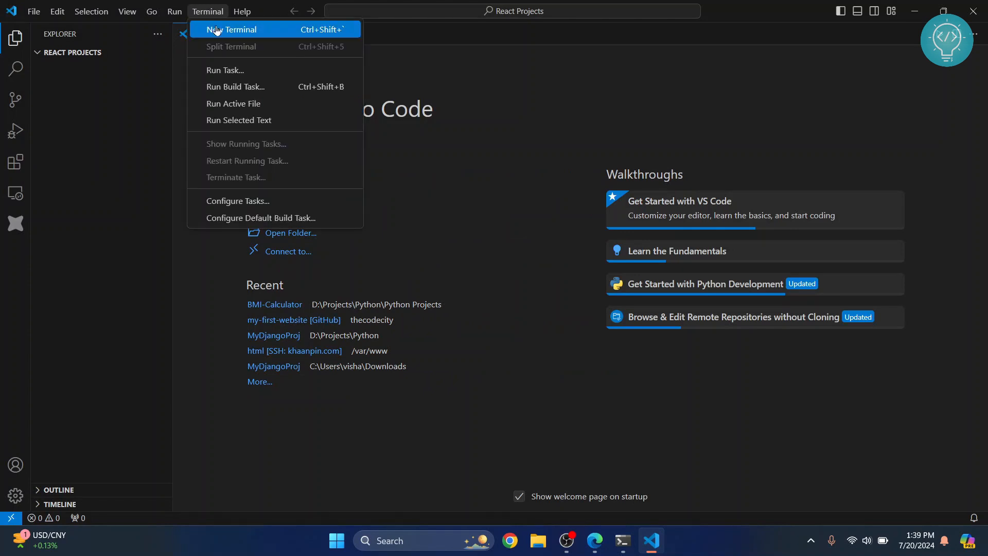
click(231, 29)
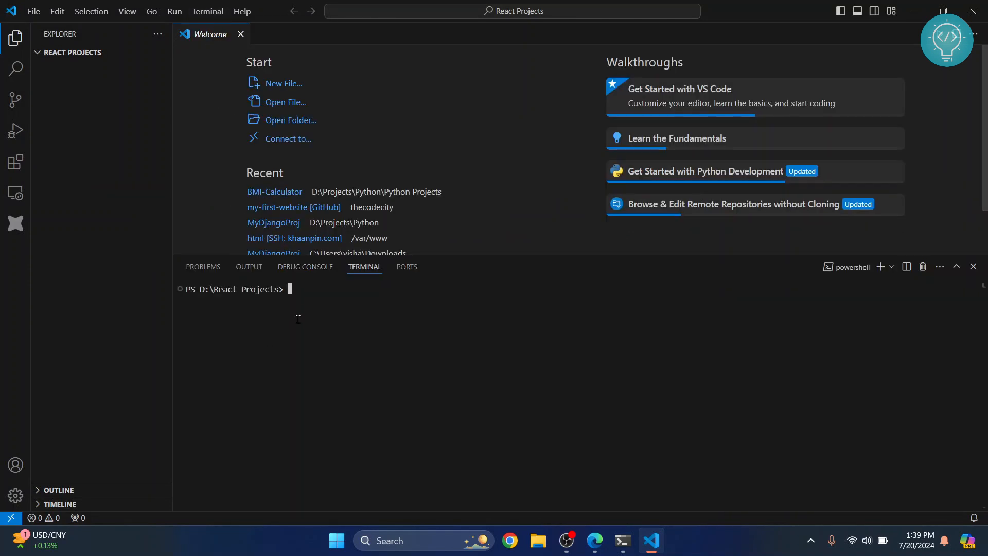
mouse_move(306, 366)
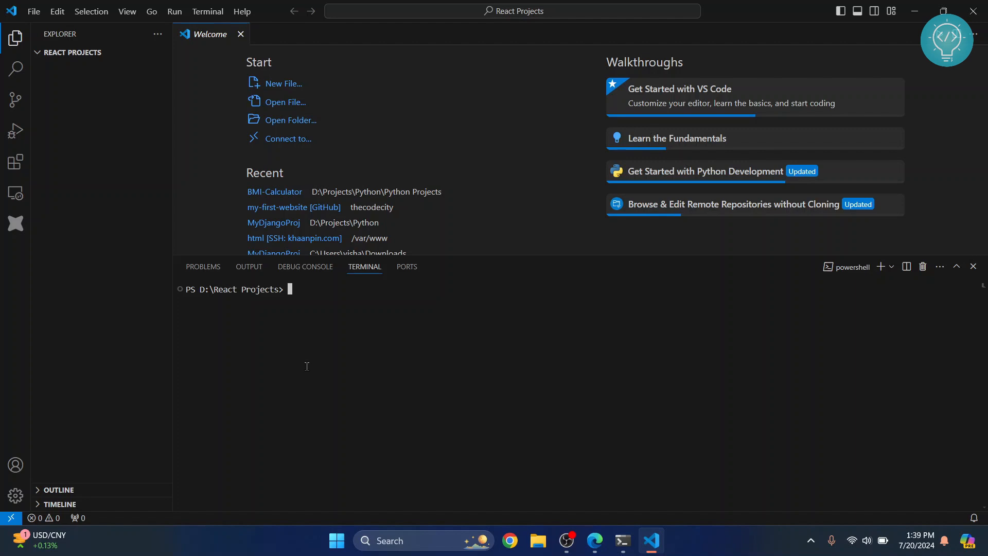
- Run npx create-react-app my-app and confirm with y to generate the project
text(npx)
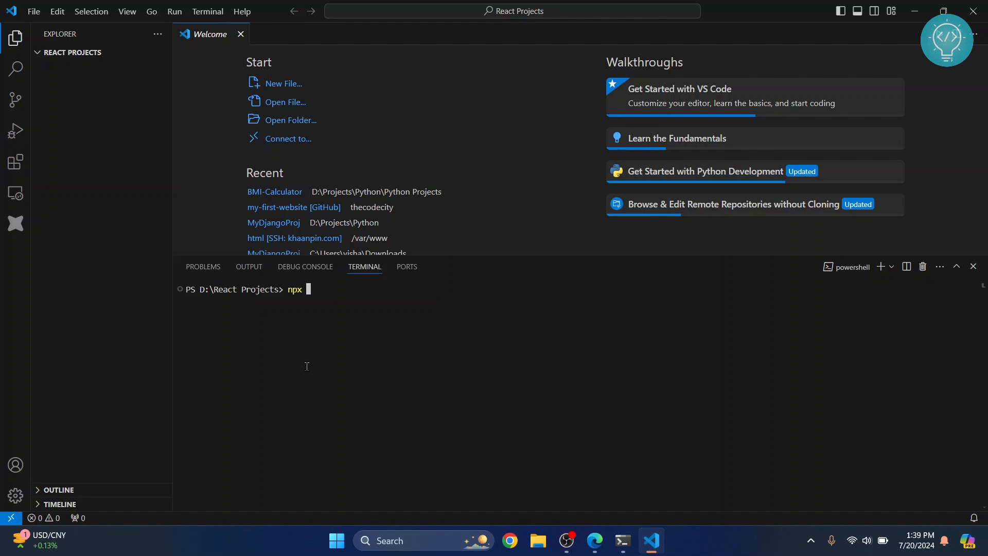
text(create)
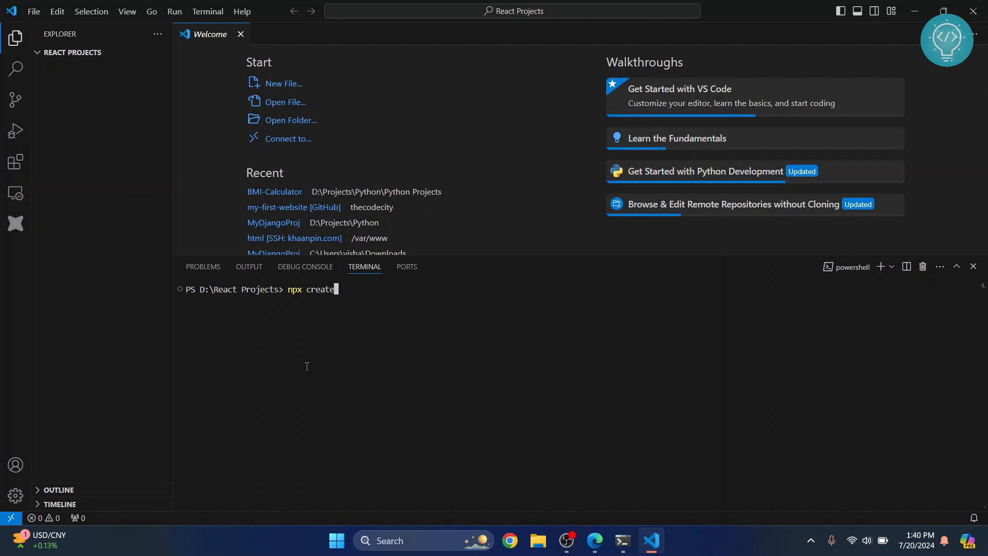
text(-react-)
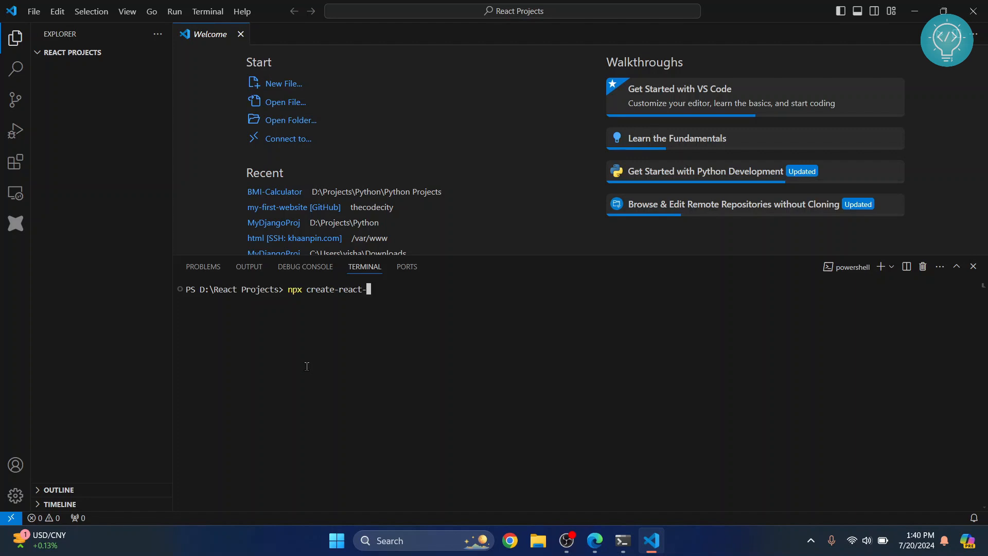
text(app)
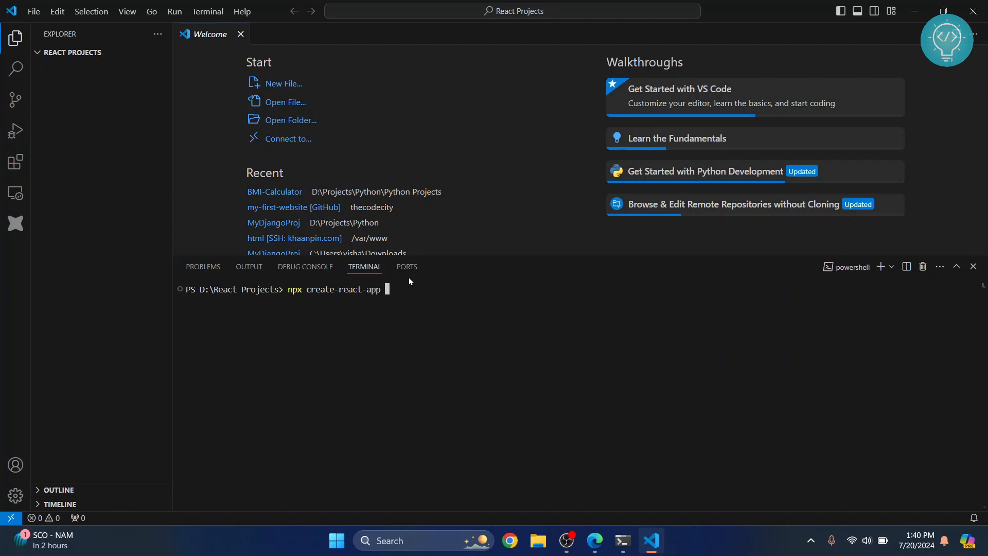
mouse_move(472, 311)
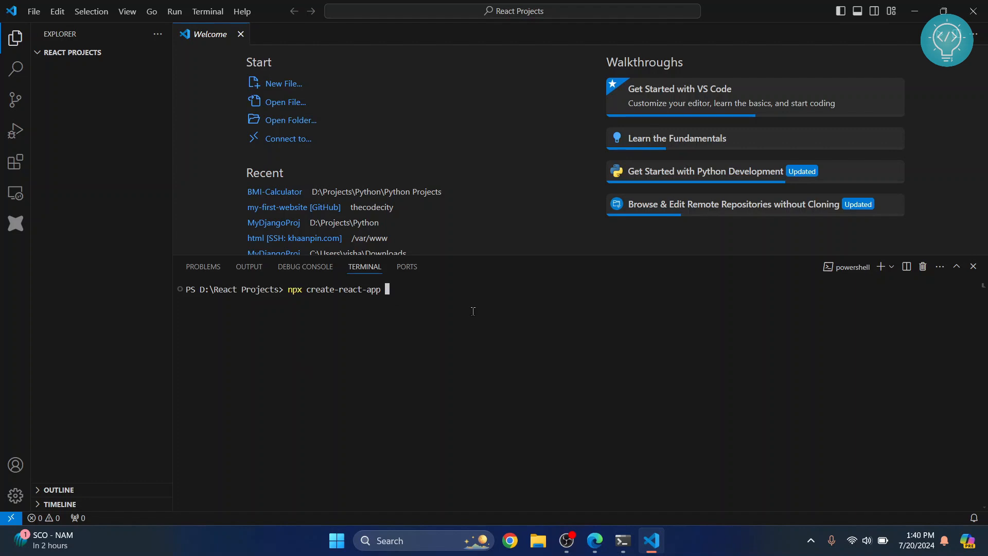
text(my)
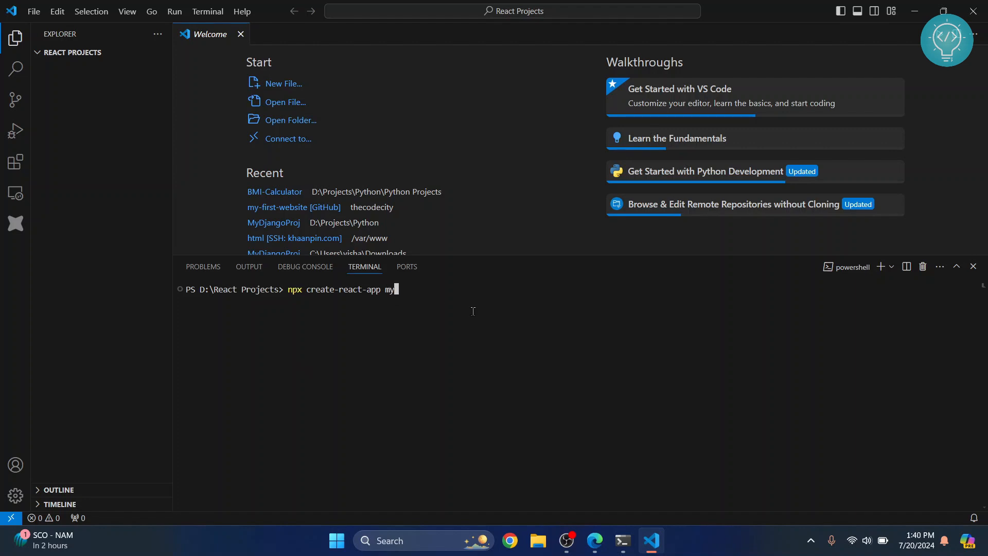
text(-app)
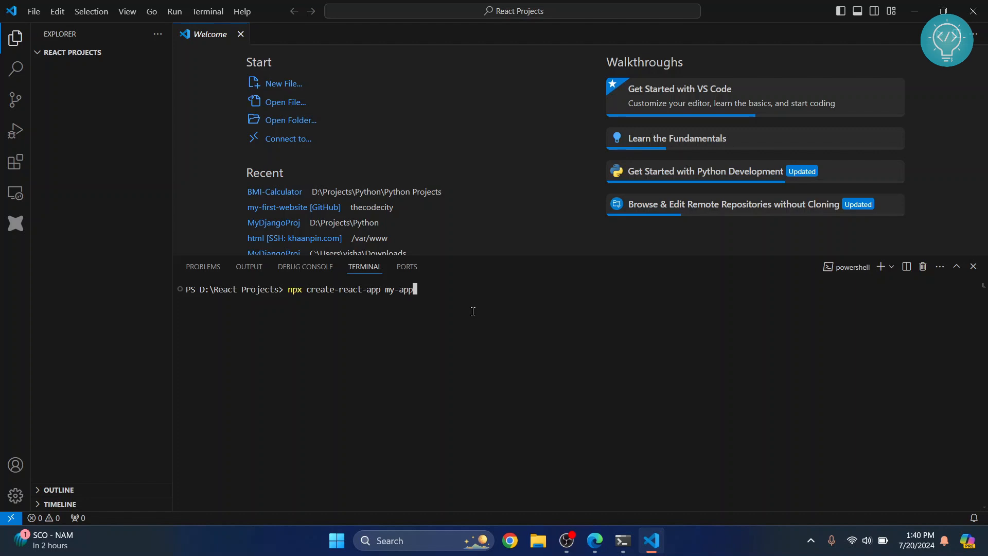
key(Return)
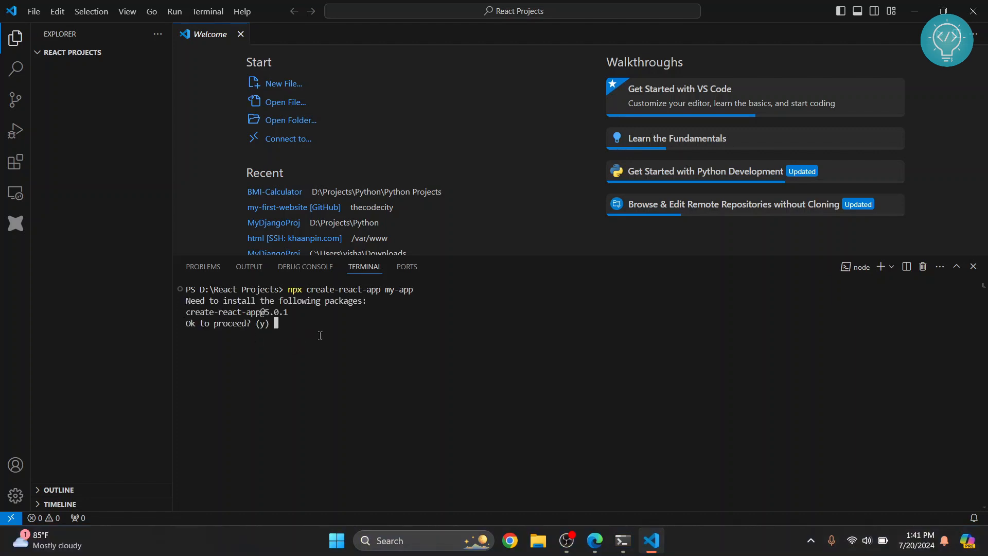
text(y)
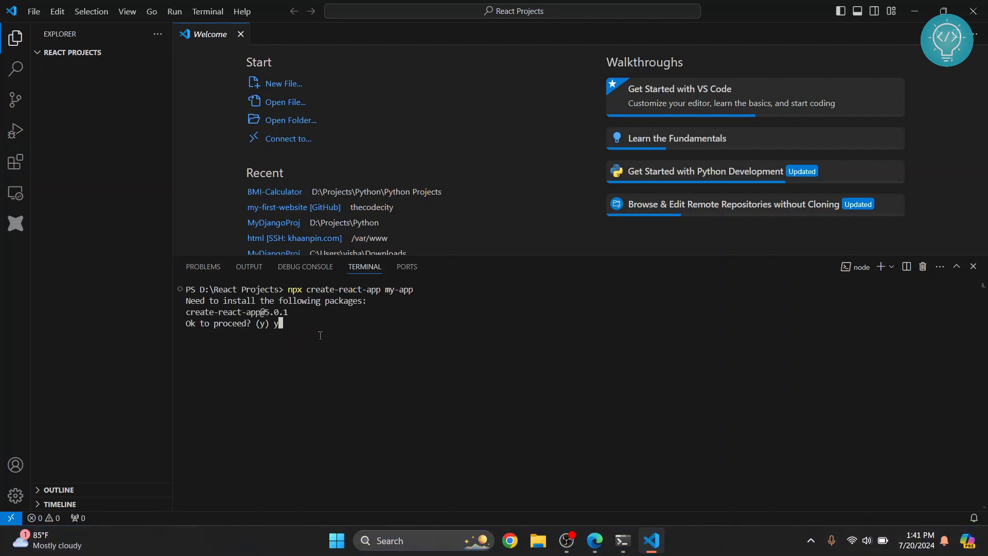
key(Return)
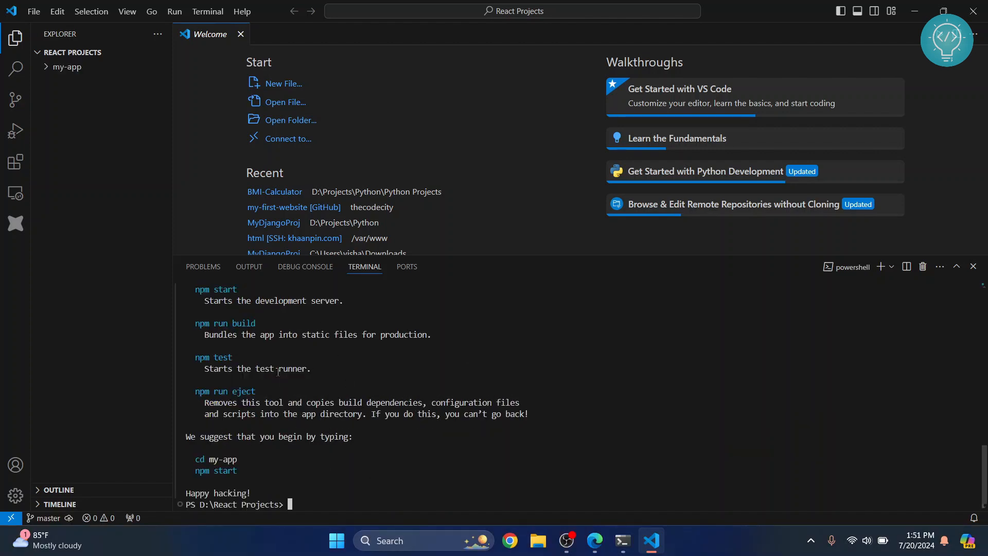
mouse_move(66, 66)
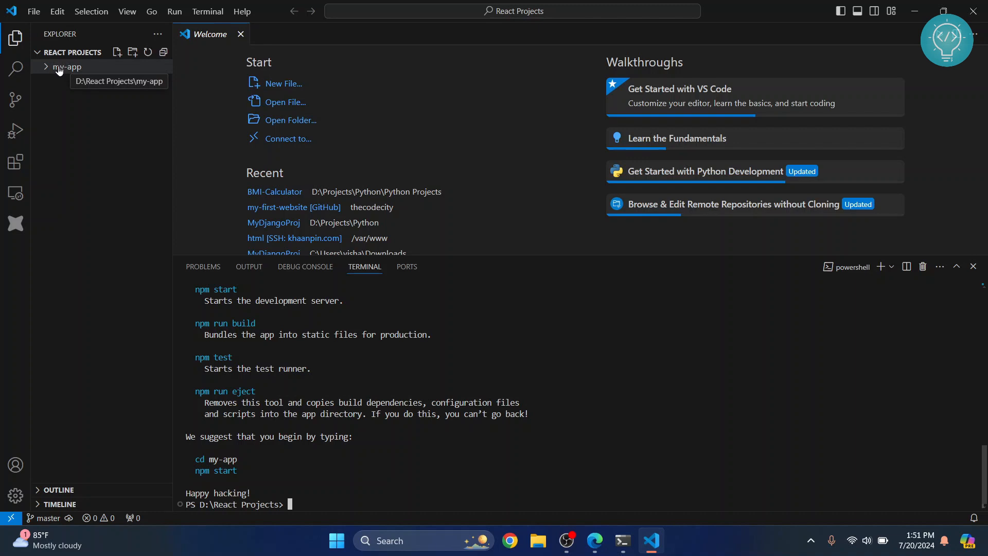
- Expand my-app in the Explorer and inspect its node_modules, public and src folders
click(66, 65)
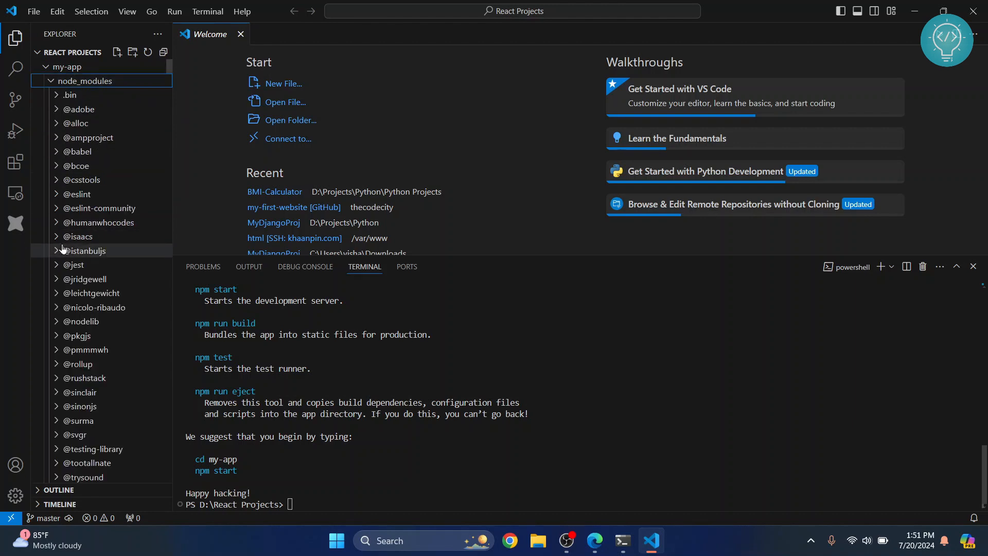
click(49, 80)
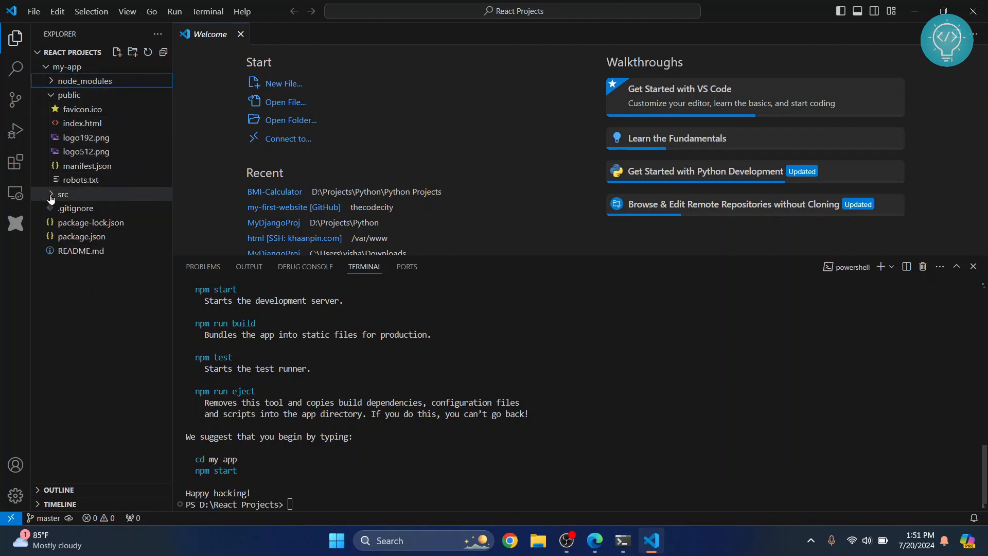
click(62, 194)
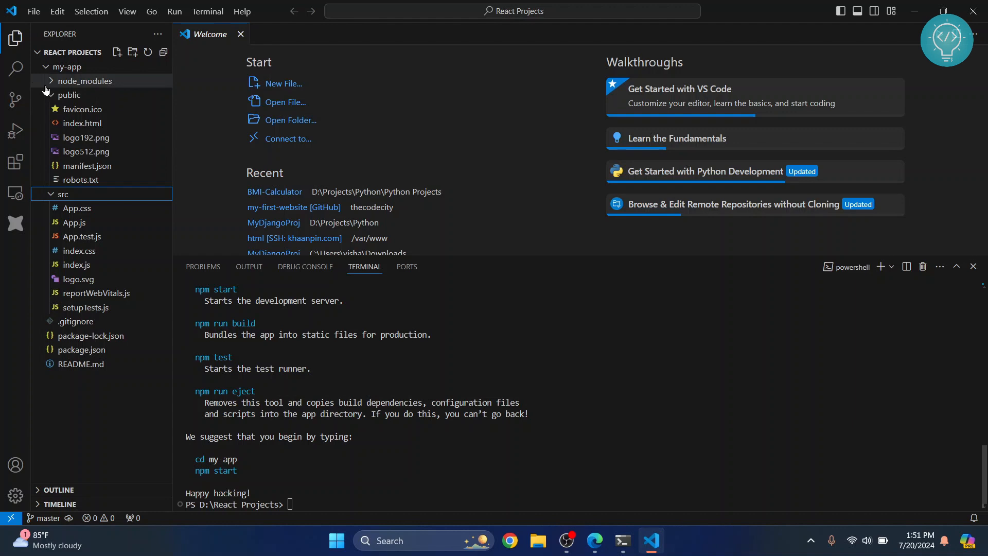
click(69, 95)
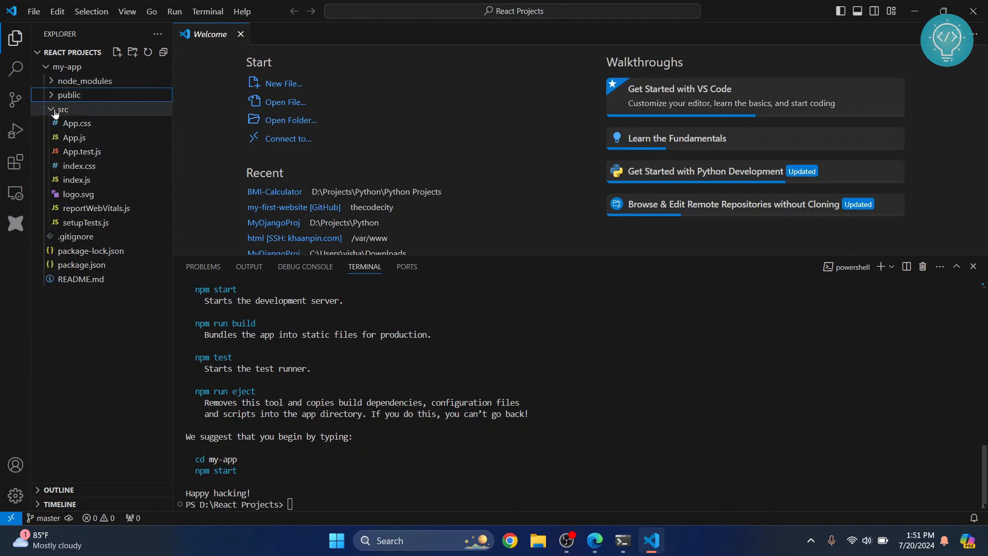
click(63, 109)
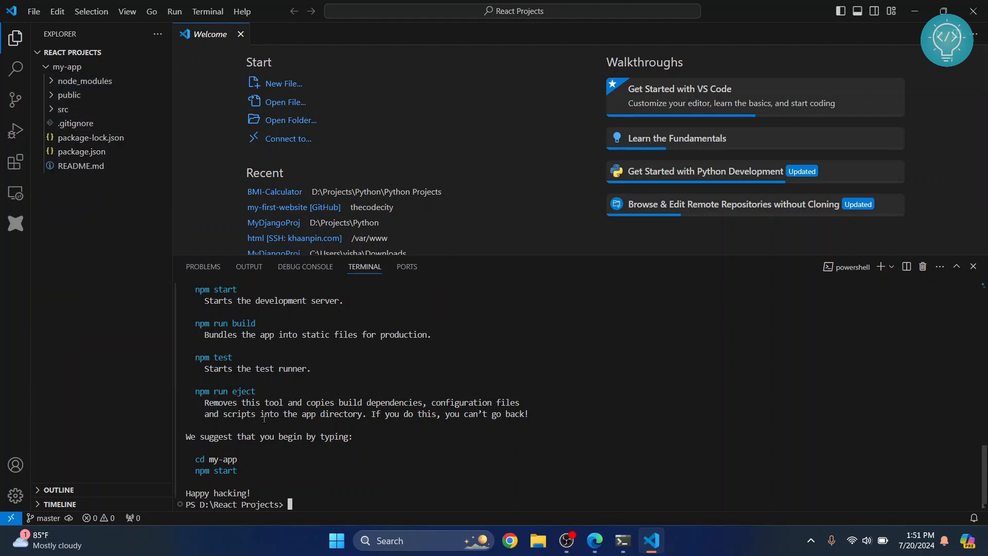
- Change the terminal into my-app and run npm start to launch the development server
text(c)
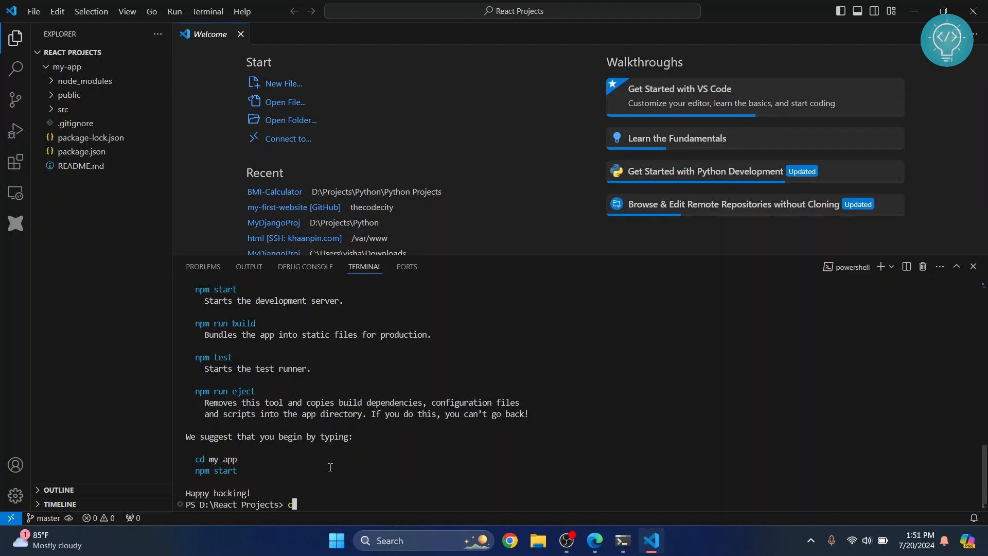
text(d)
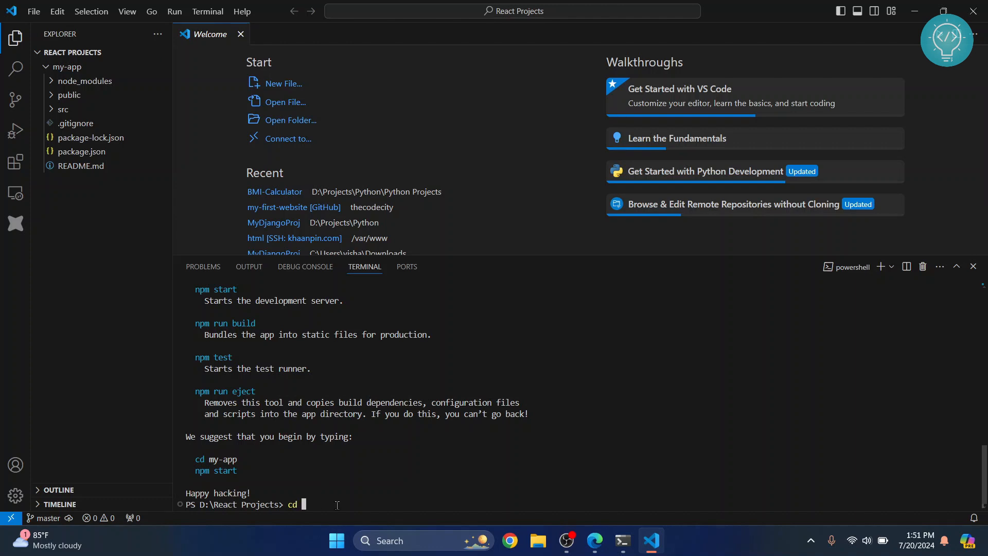
text(my-)
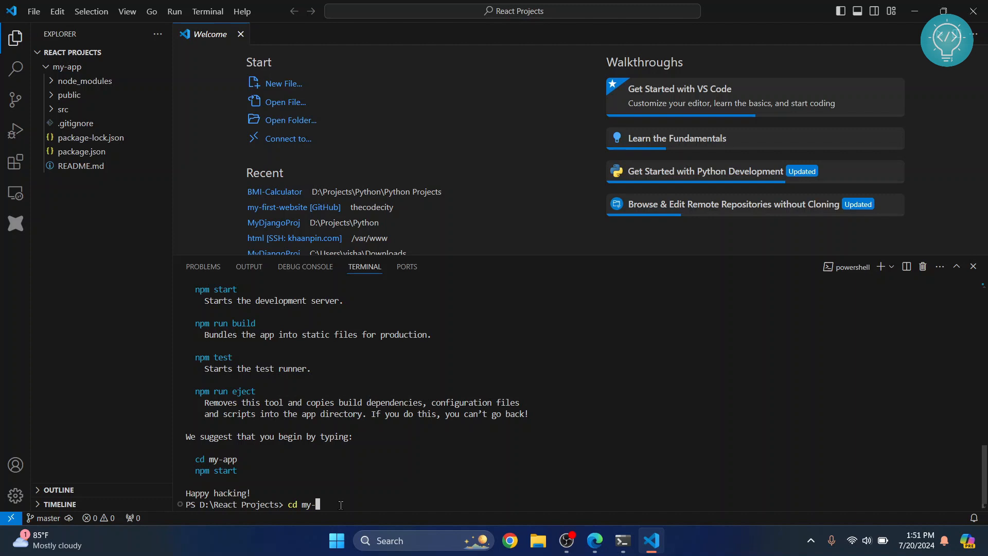
key(Return)
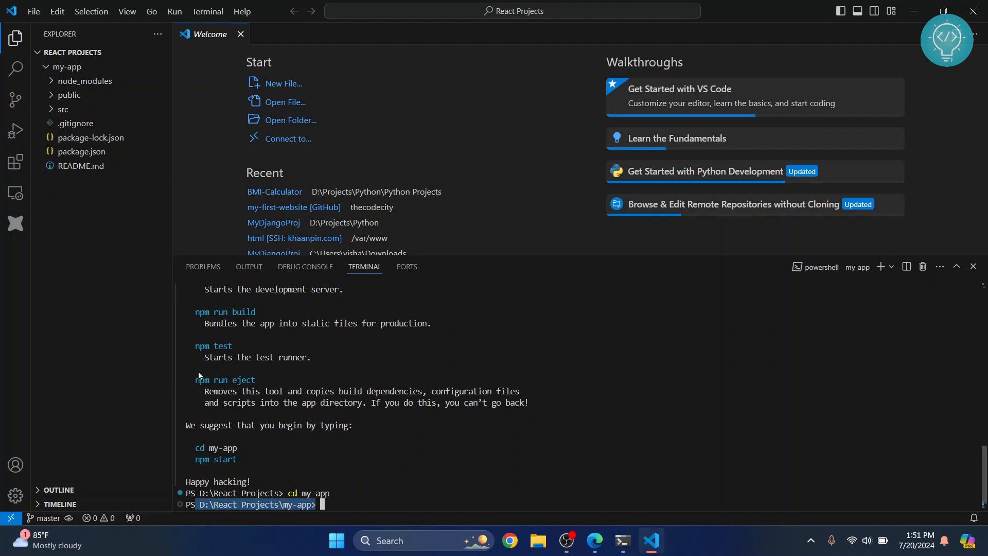
text(npm start)
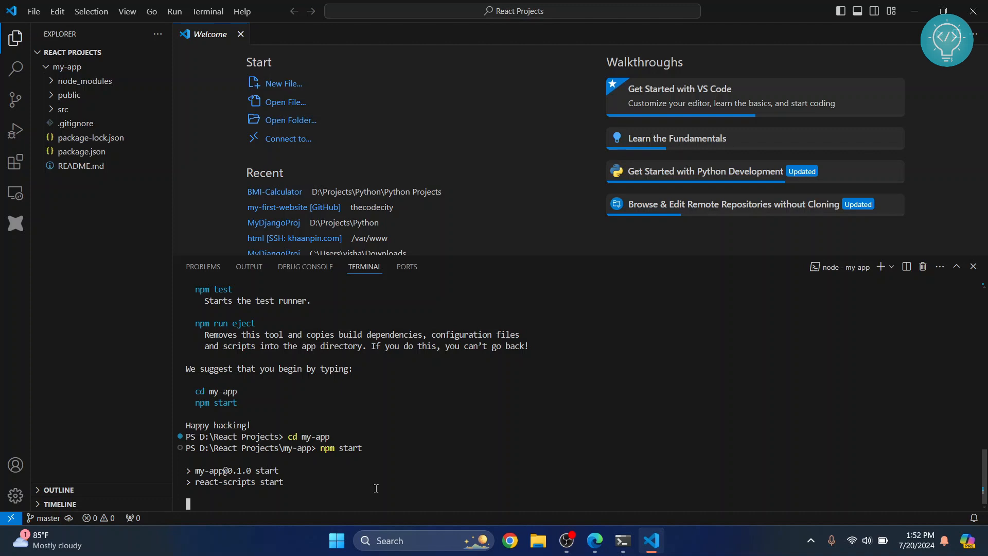
mouse_move(283, 485)
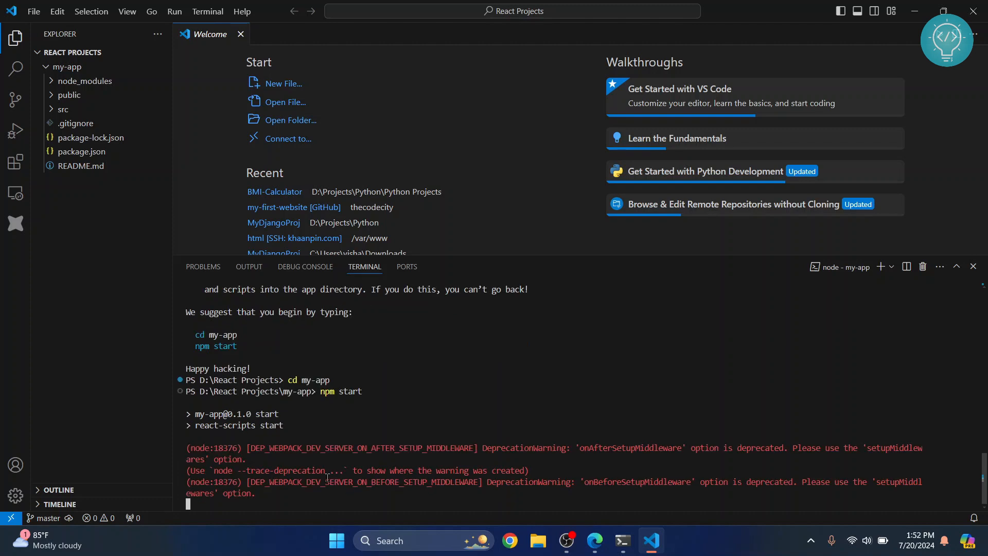
click(593, 540)
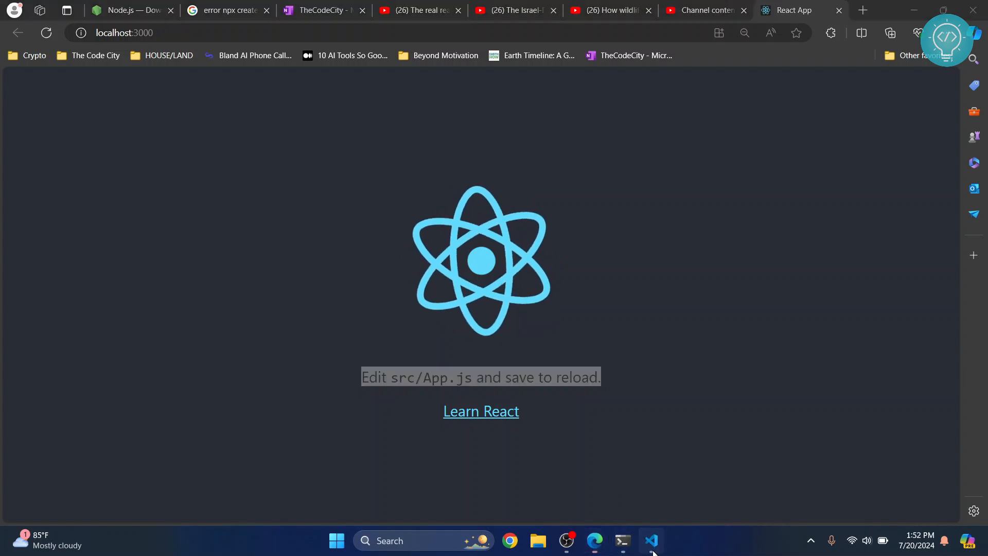
- Return from the Edge localhost:3000 tab to the VS Code window
click(650, 540)
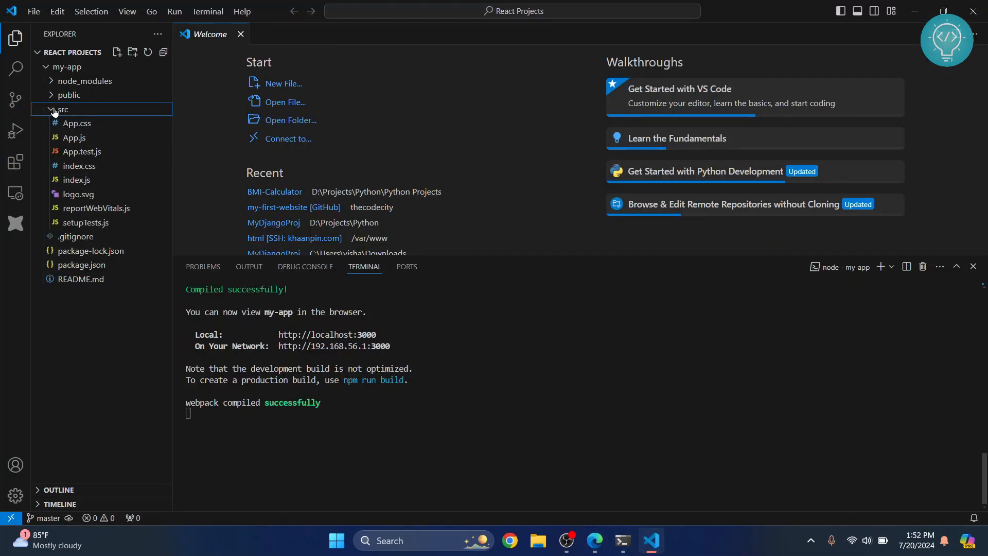
- Show src/App.js in the editor and scroll through the App component code
click(74, 136)
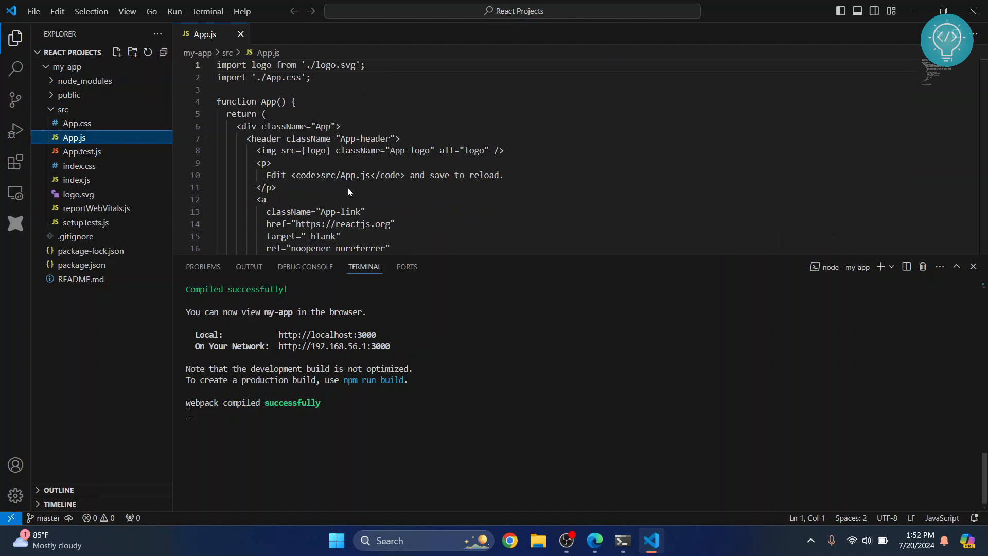
scroll(down, 3)
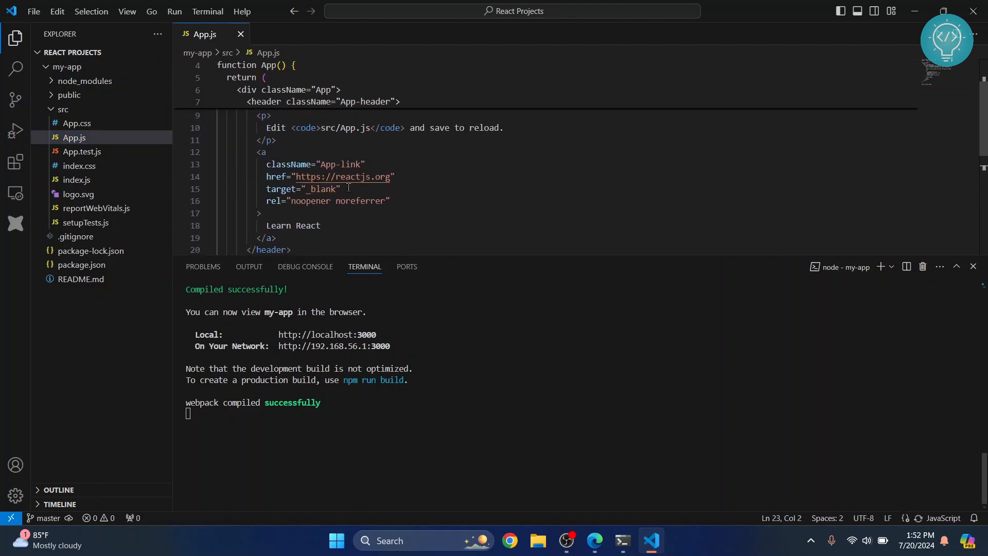